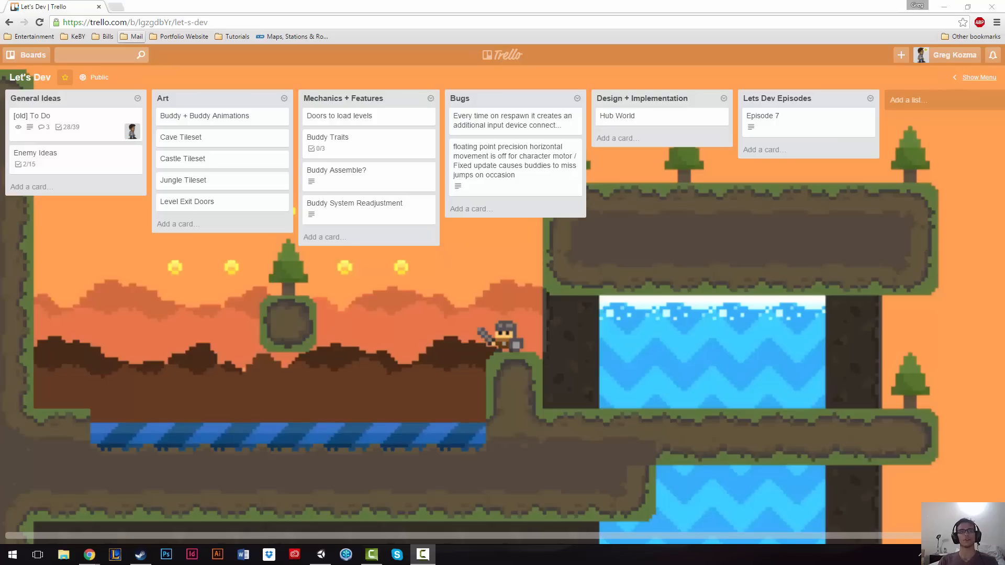
{"action": "mouse_move", "coordinate": [324, 333]}
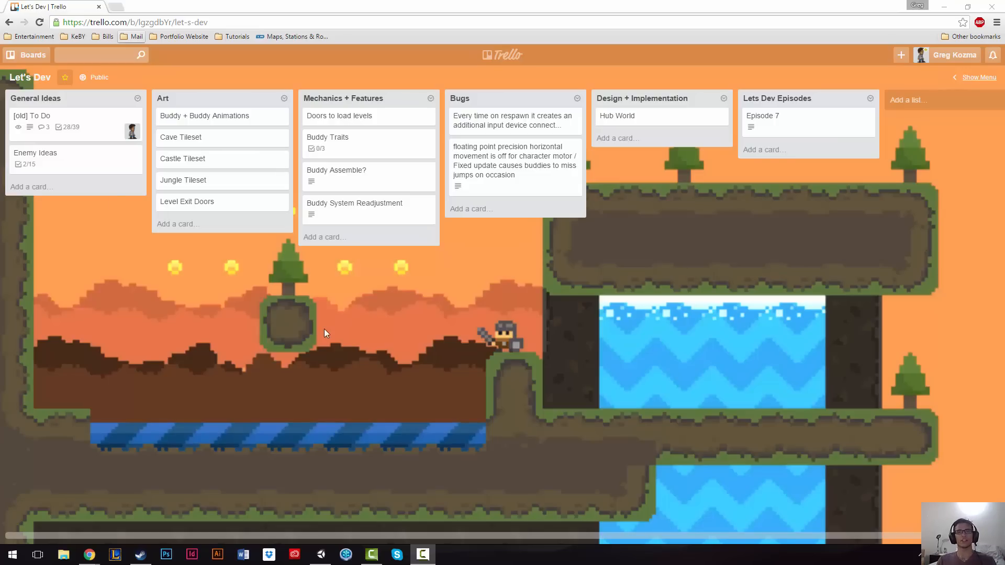
{"action": "mouse_move", "coordinate": [509, 337]}
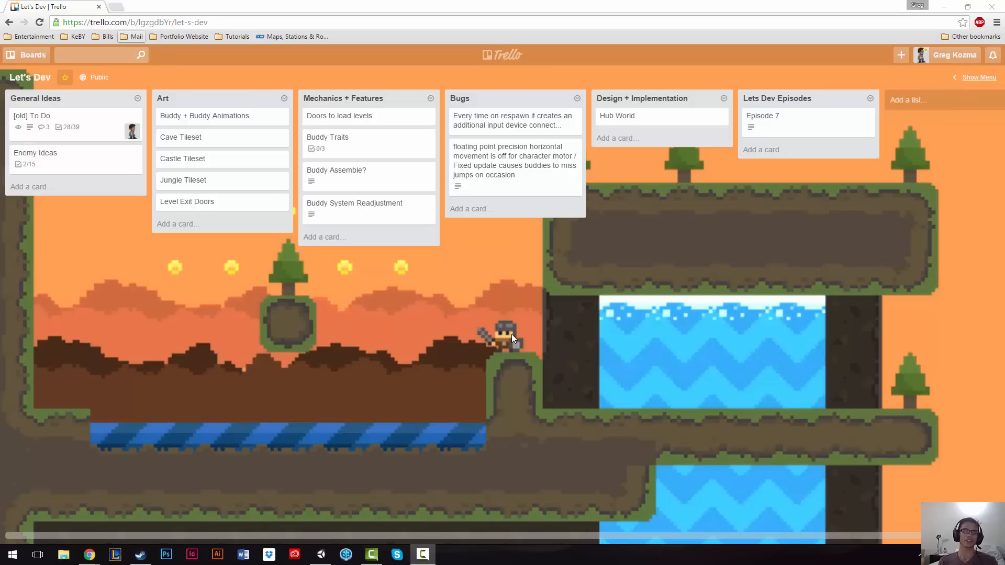
{"action": "mouse_move", "coordinate": [630, 303]}
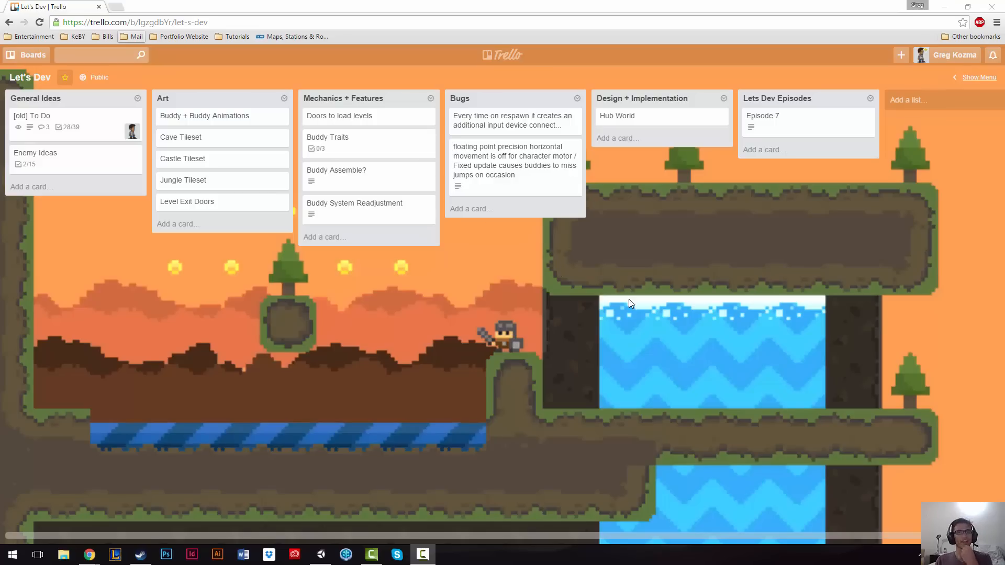
{"action": "mouse_move", "coordinate": [698, 323]}
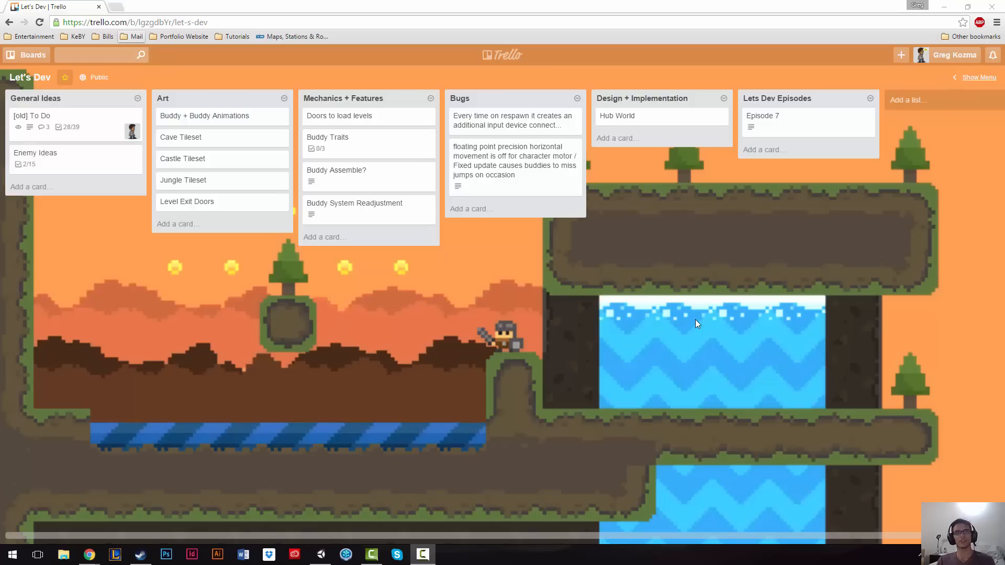
{"action": "mouse_move", "coordinate": [539, 270]}
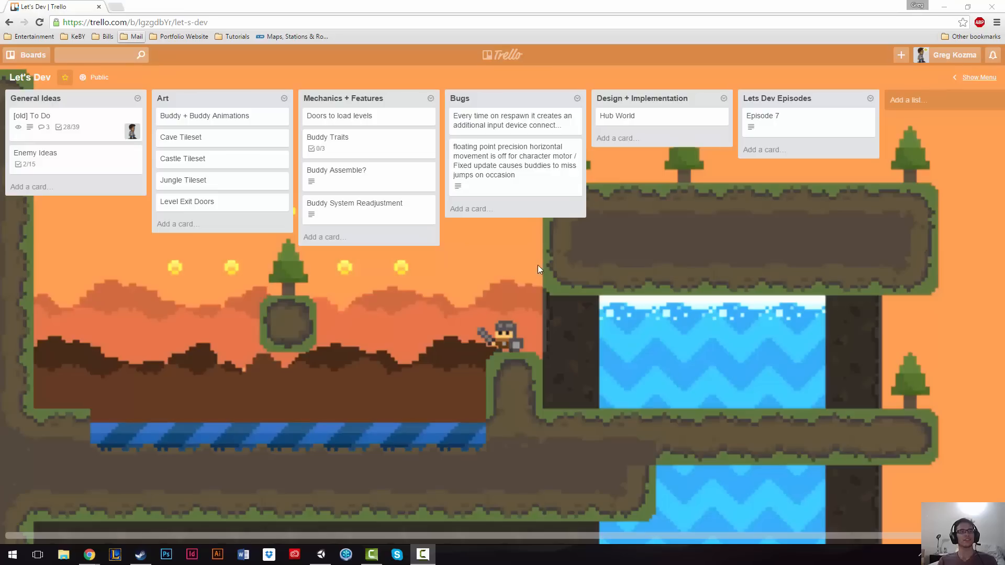
{"action": "mouse_move", "coordinate": [560, 312]}
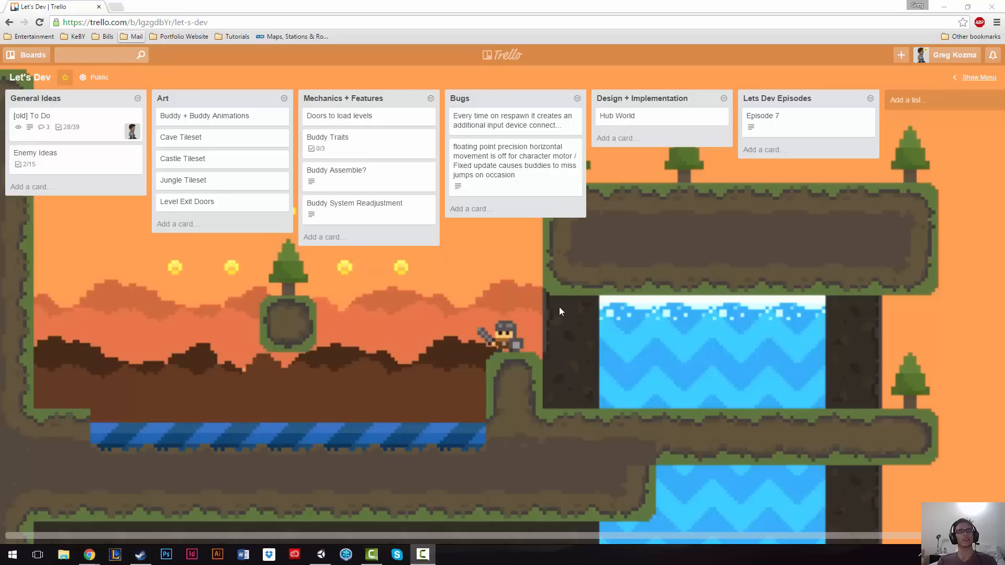
{"action": "mouse_move", "coordinate": [543, 298]}
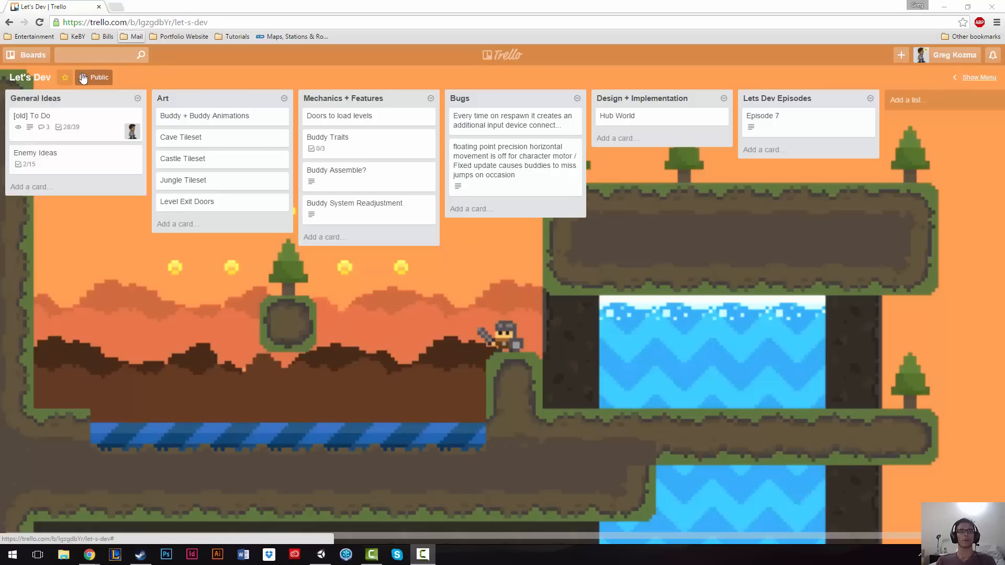
{"action": "mouse_move", "coordinate": [93, 77]}
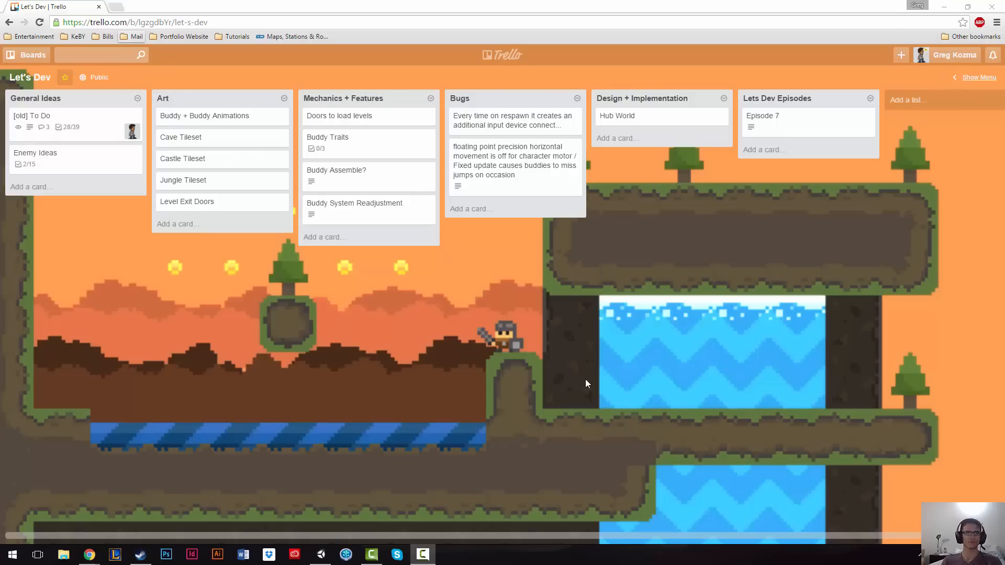
{"action": "mouse_move", "coordinate": [79, 99]}
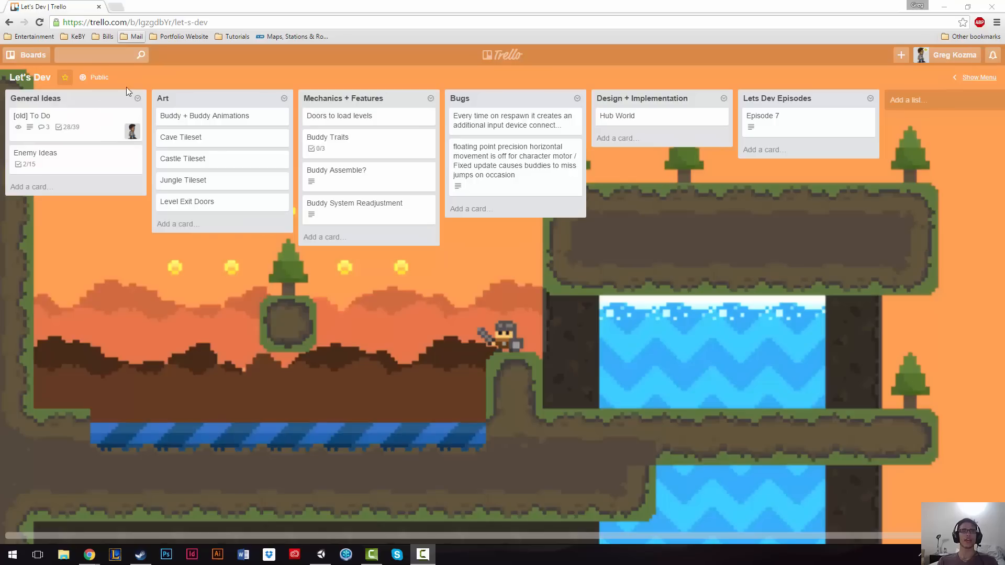
{"action": "mouse_move", "coordinate": [162, 78]}
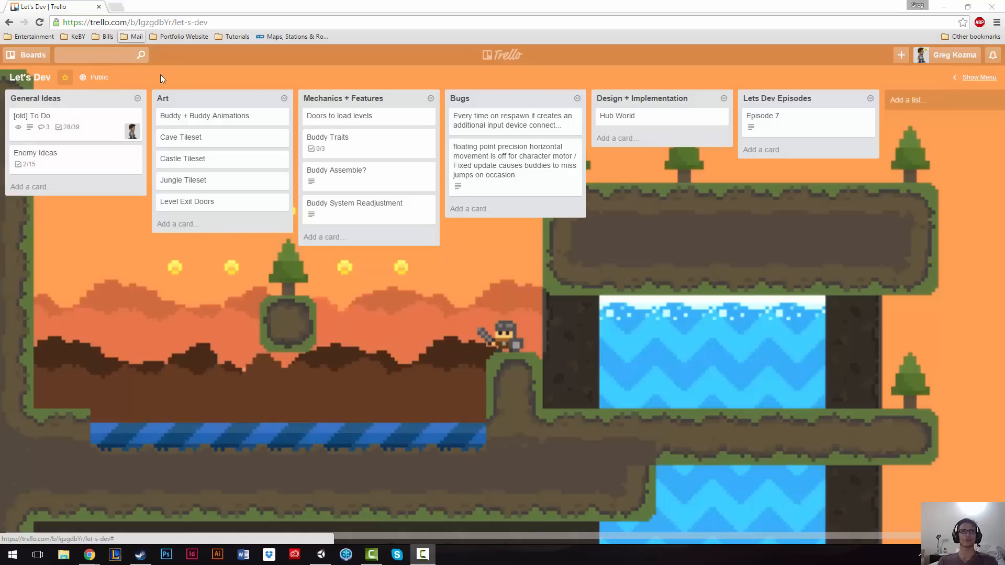
{"action": "mouse_move", "coordinate": [163, 90]}
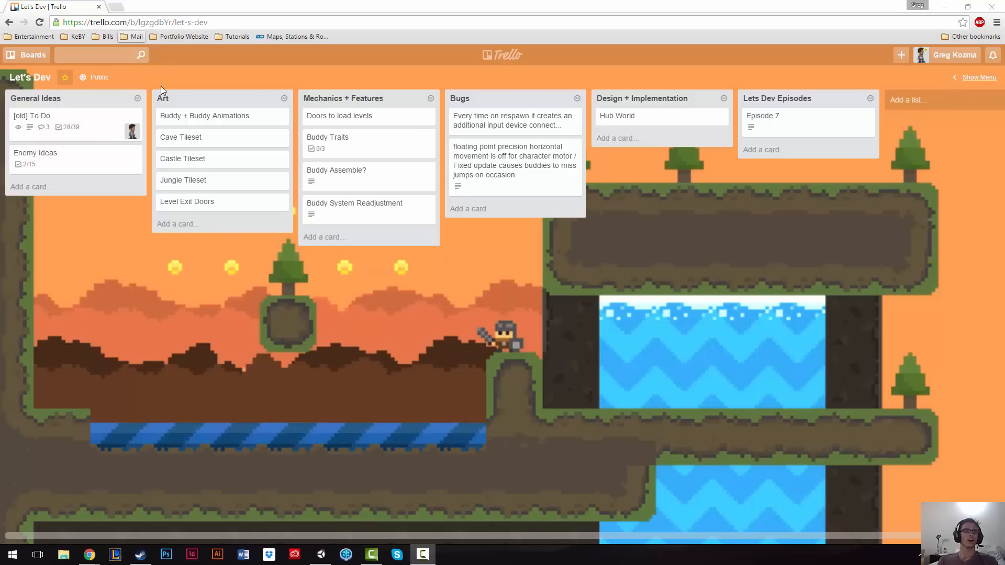
{"action": "mouse_move", "coordinate": [226, 95]}
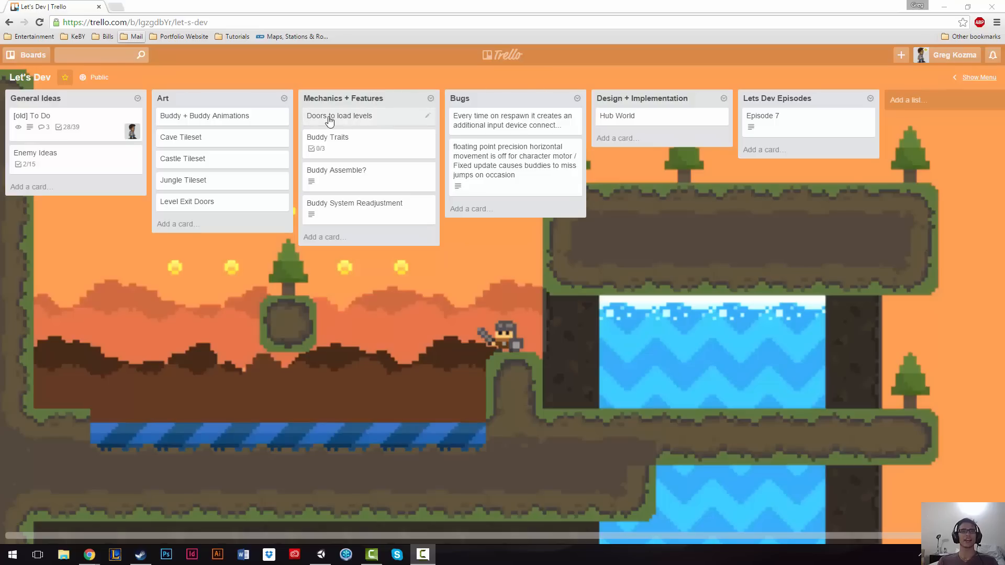
{"action": "mouse_move", "coordinate": [228, 126]}
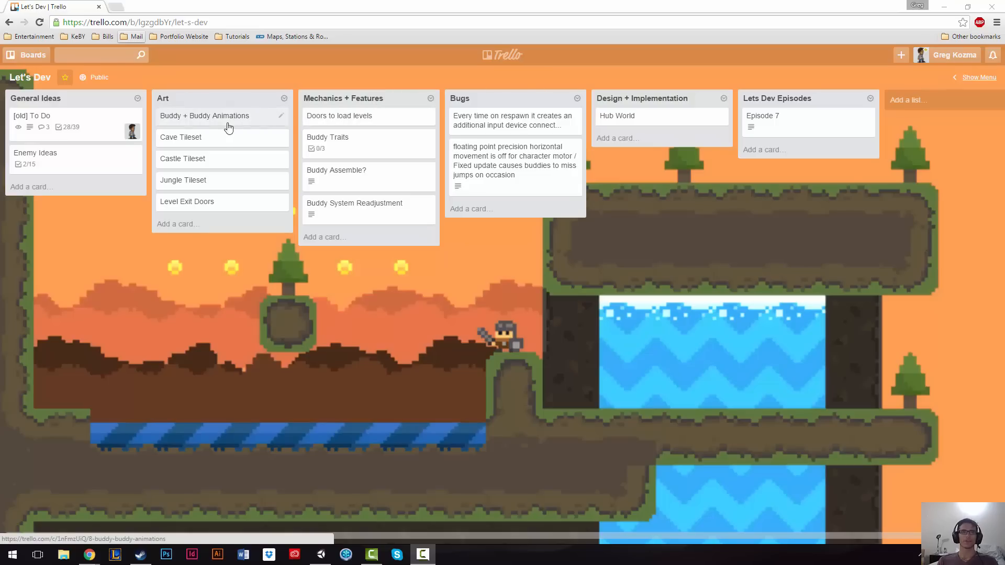
{"action": "mouse_move", "coordinate": [208, 122]}
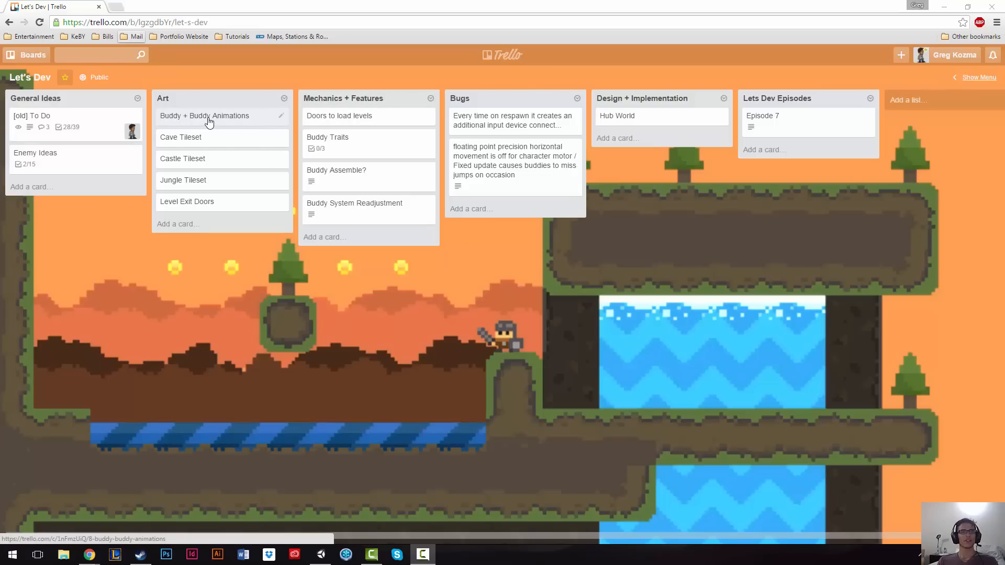
Step: Open and close the Buddy + Buddy Animations card, then drag it across the board
{"action": "left_click", "coordinate": [204, 115]}
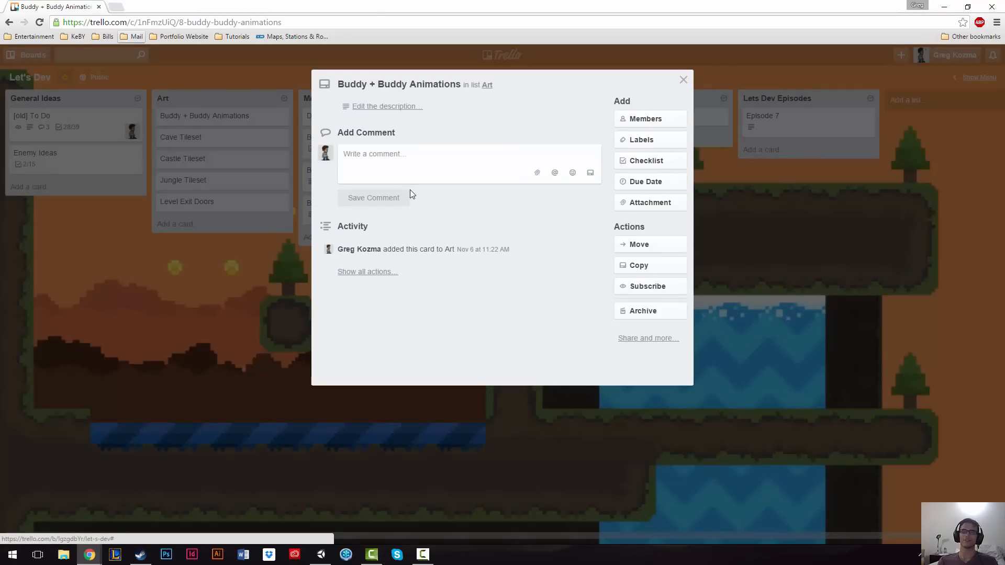
{"action": "mouse_move", "coordinate": [677, 89]}
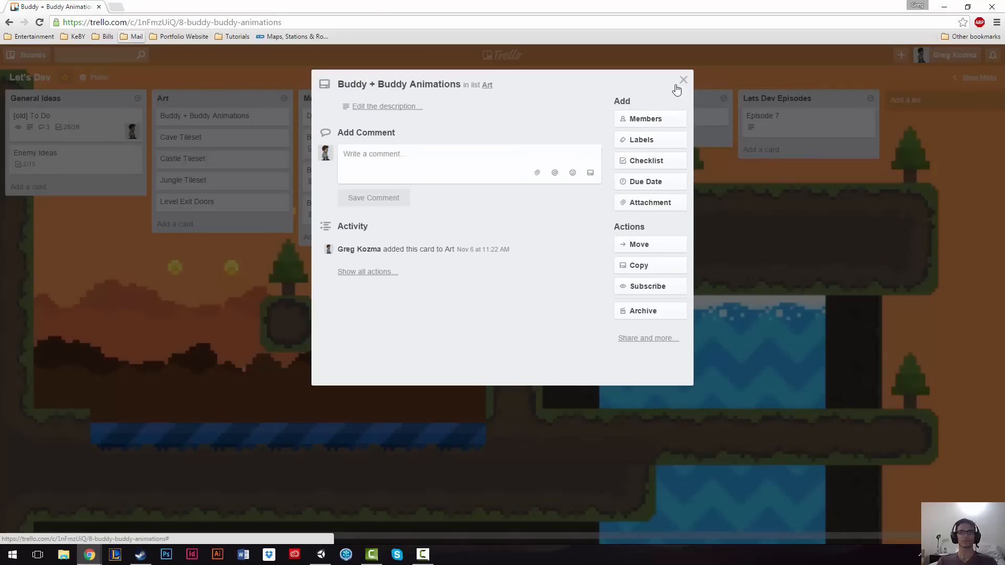
{"action": "left_click", "coordinate": [683, 80]}
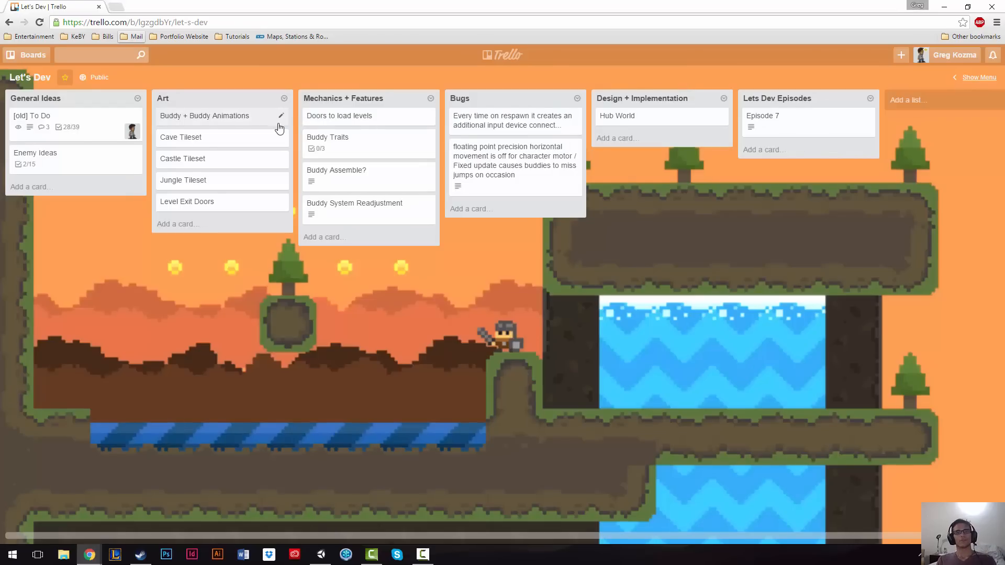
{"action": "left_click_drag", "start_coordinate": [204, 115], "coordinate": [343, 149]}
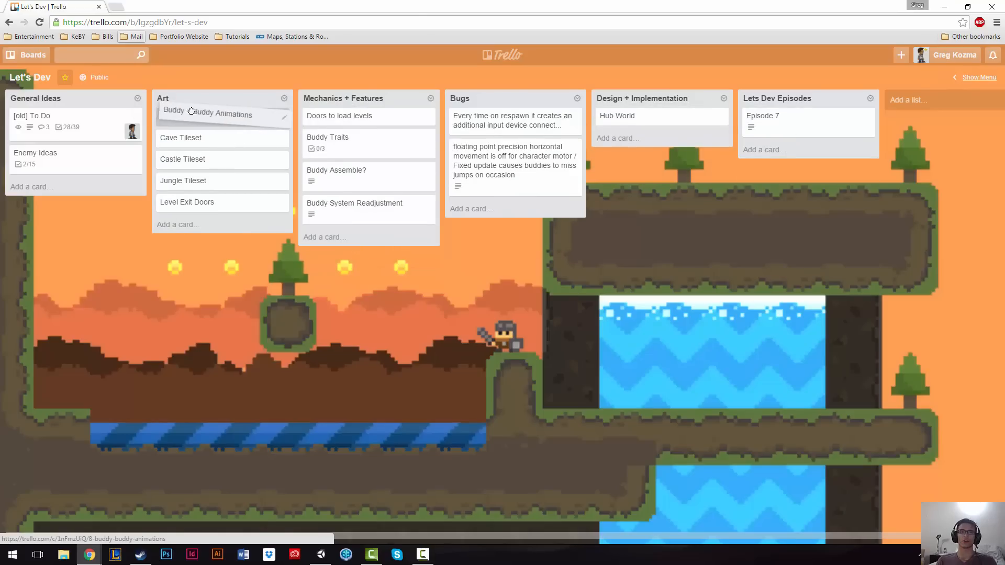
Step: Create a green 'Done' label from the card's quick-edit labels, edit it, and return to the board
{"action": "left_click", "coordinate": [282, 118]}
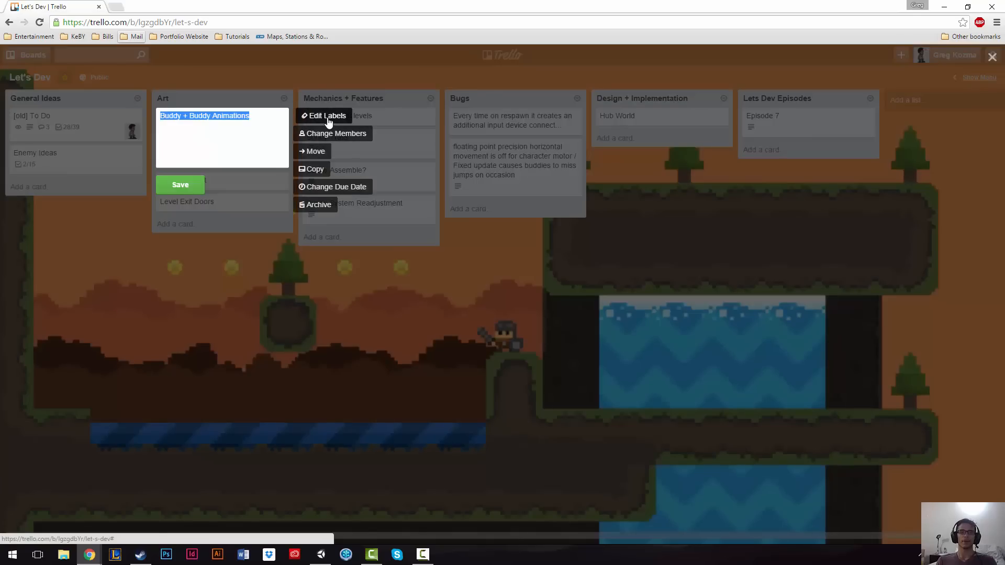
{"action": "left_click", "coordinate": [328, 116]}
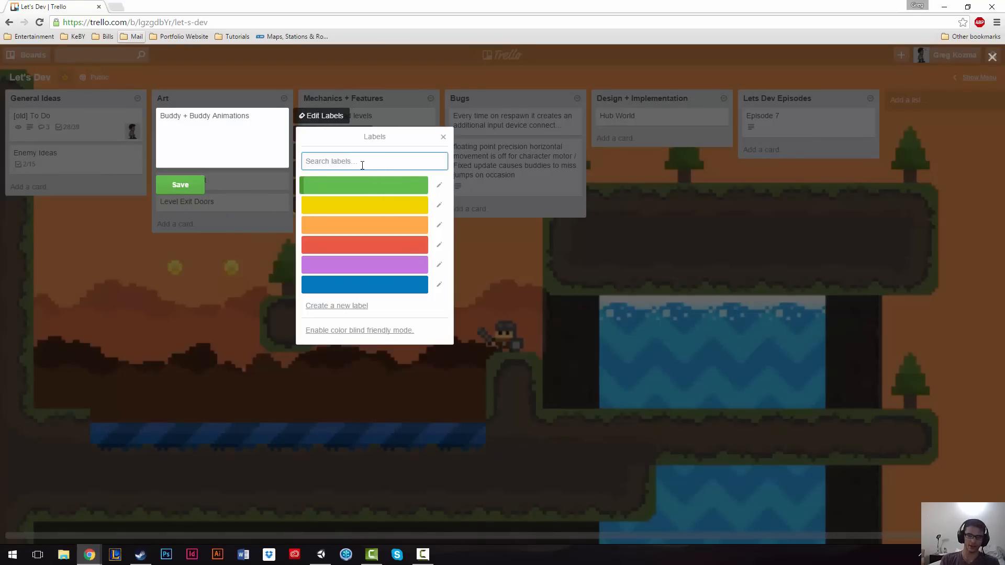
{"action": "type", "text": "Don"}
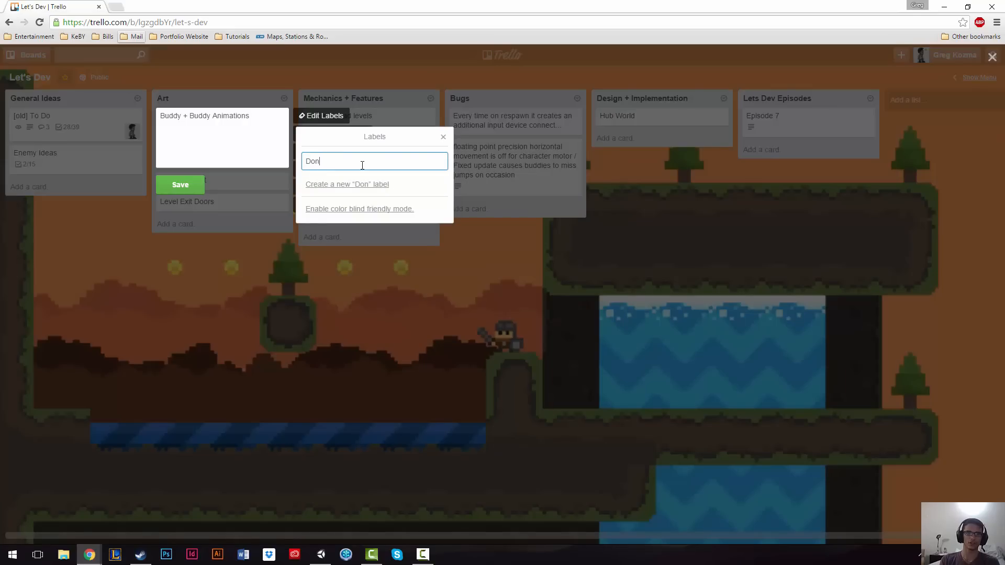
{"action": "left_click", "coordinate": [347, 184]}
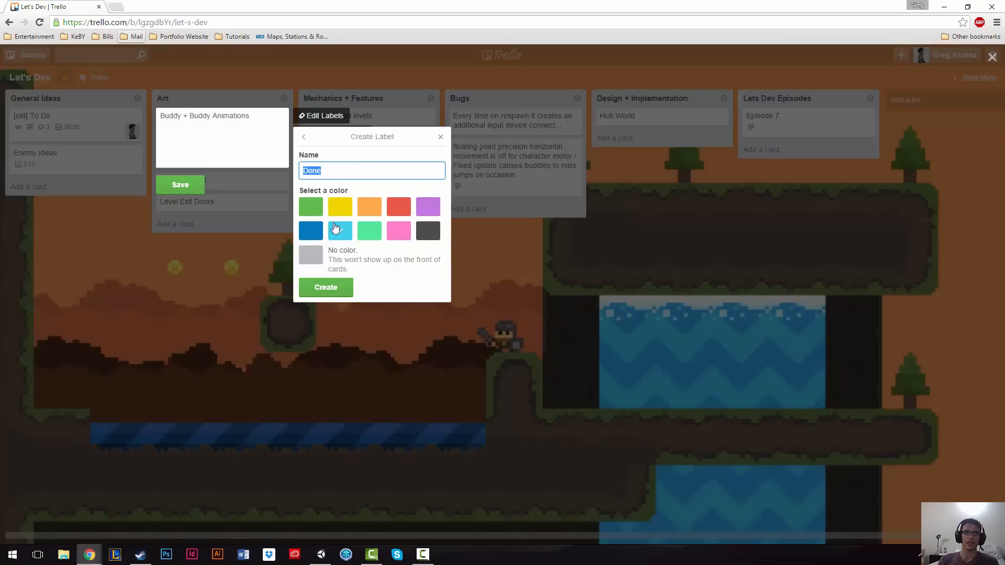
{"action": "left_click", "coordinate": [311, 206]}
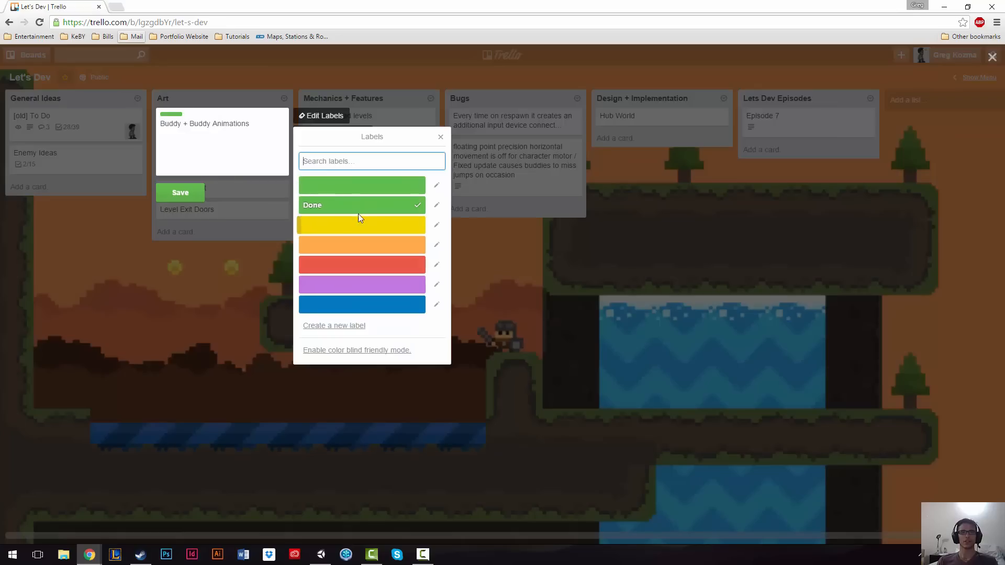
{"action": "mouse_move", "coordinate": [440, 137]}
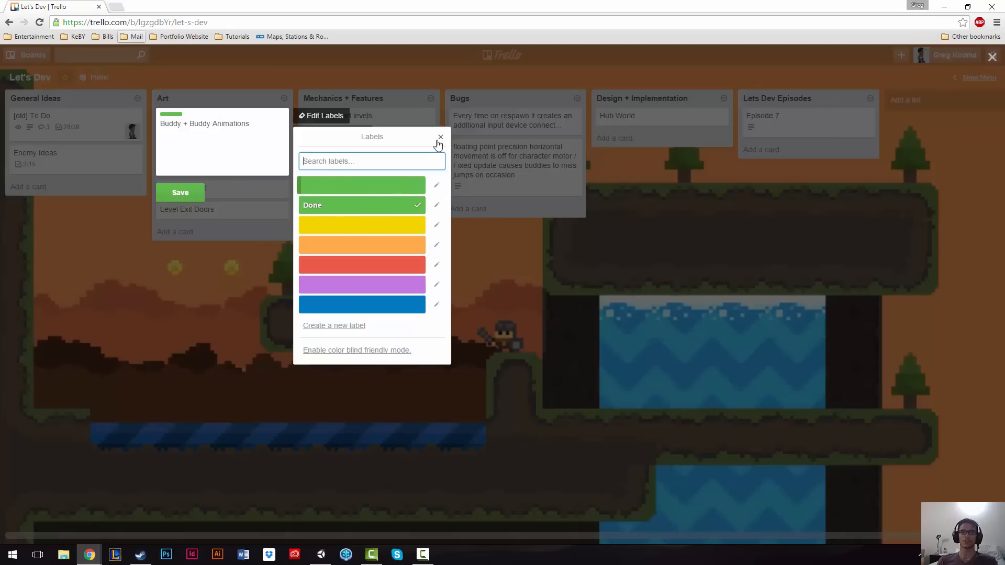
{"action": "mouse_move", "coordinate": [435, 208]}
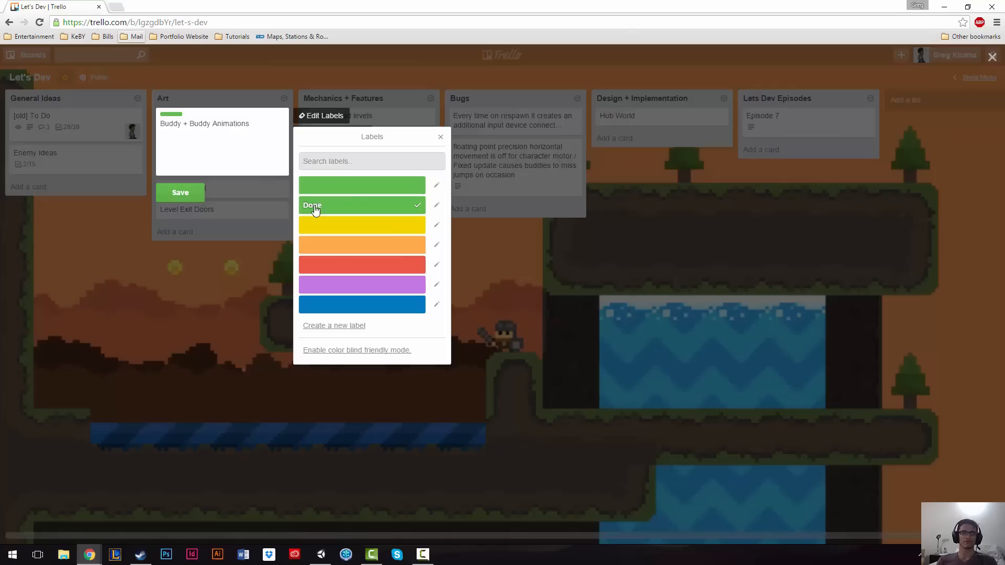
{"action": "left_click", "coordinate": [436, 205]}
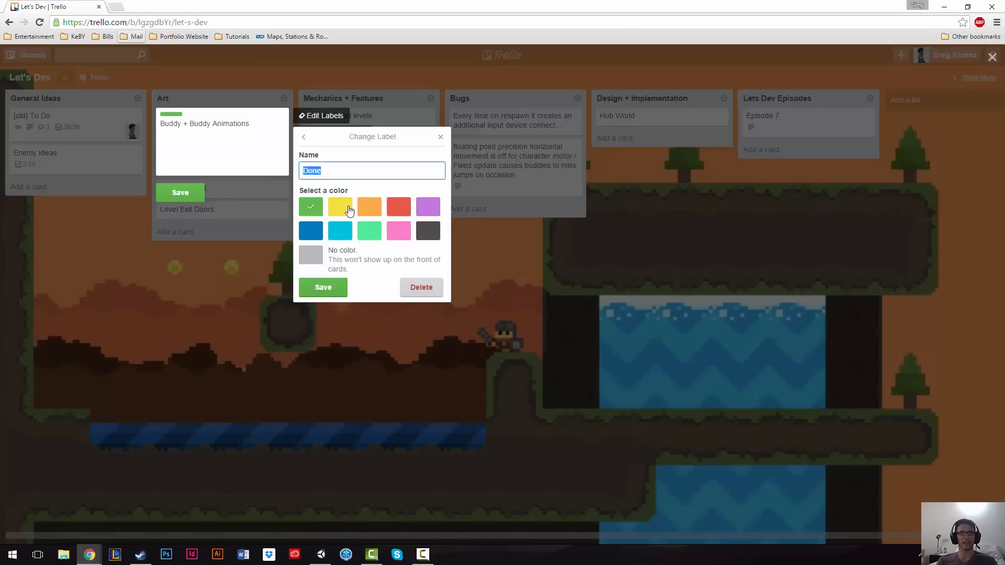
{"action": "left_click", "coordinate": [421, 287]}
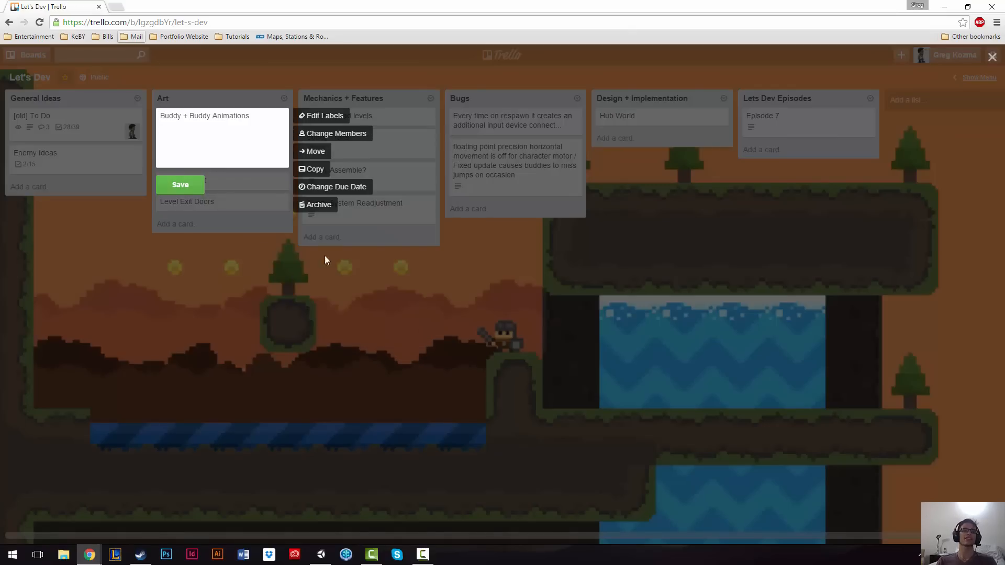
{"action": "left_click", "coordinate": [327, 269]}
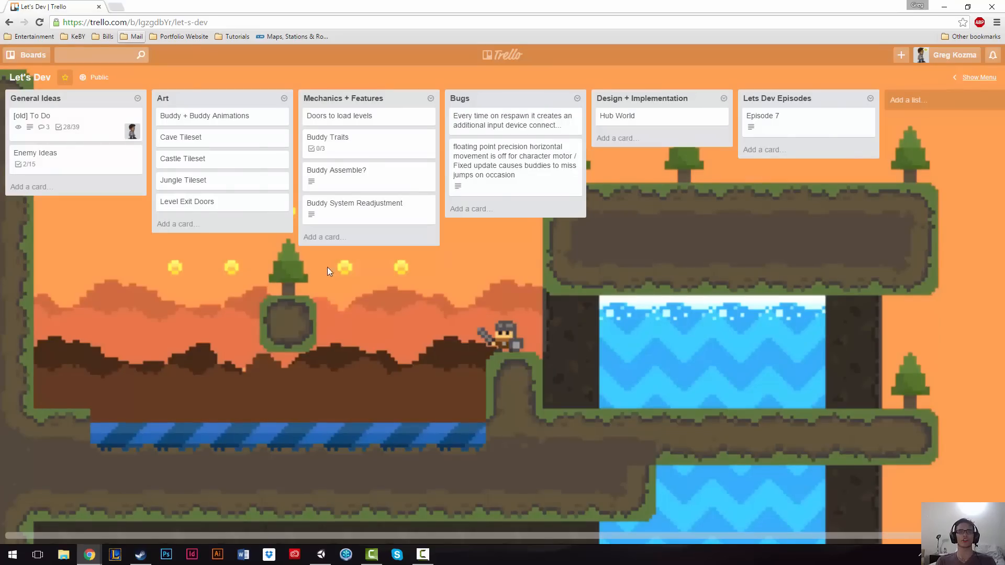
{"action": "mouse_move", "coordinate": [332, 180]}
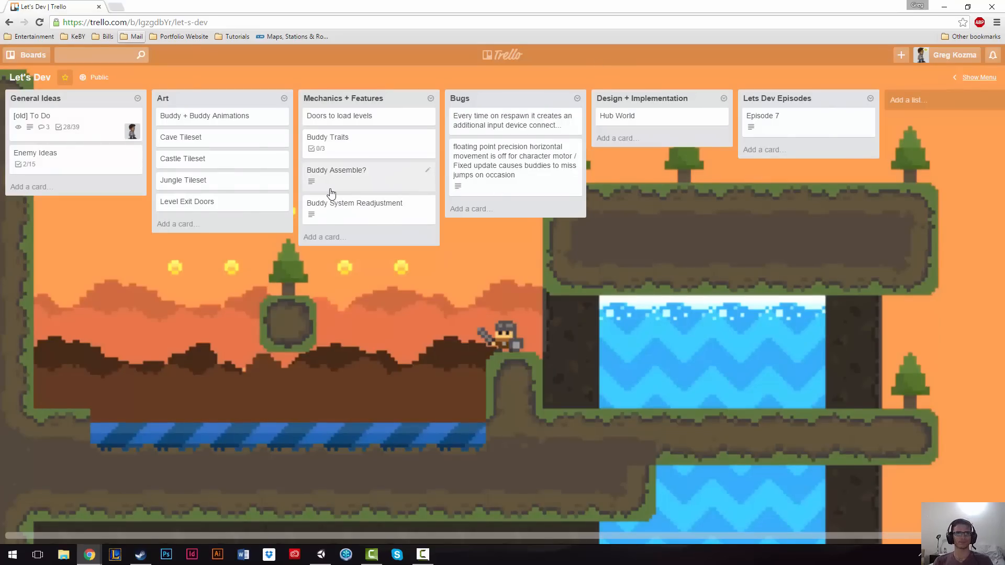
{"action": "mouse_move", "coordinate": [450, 277]}
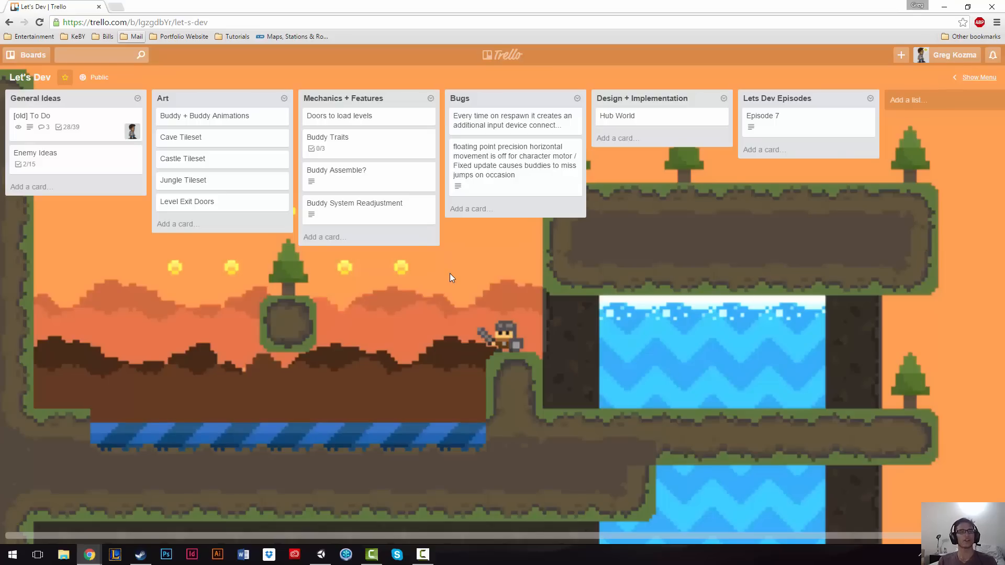
{"action": "mouse_move", "coordinate": [352, 198]}
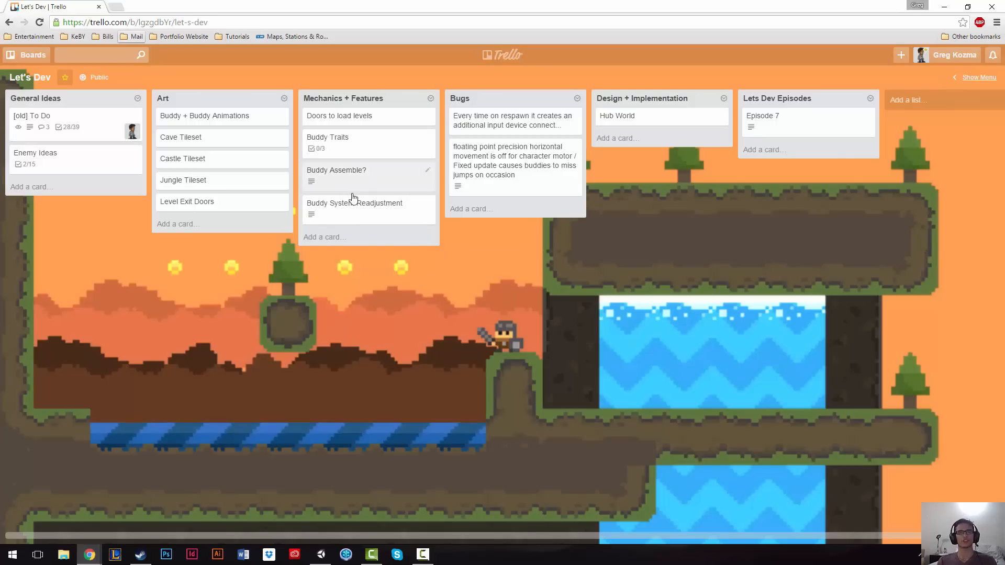
{"action": "mouse_move", "coordinate": [234, 144]}
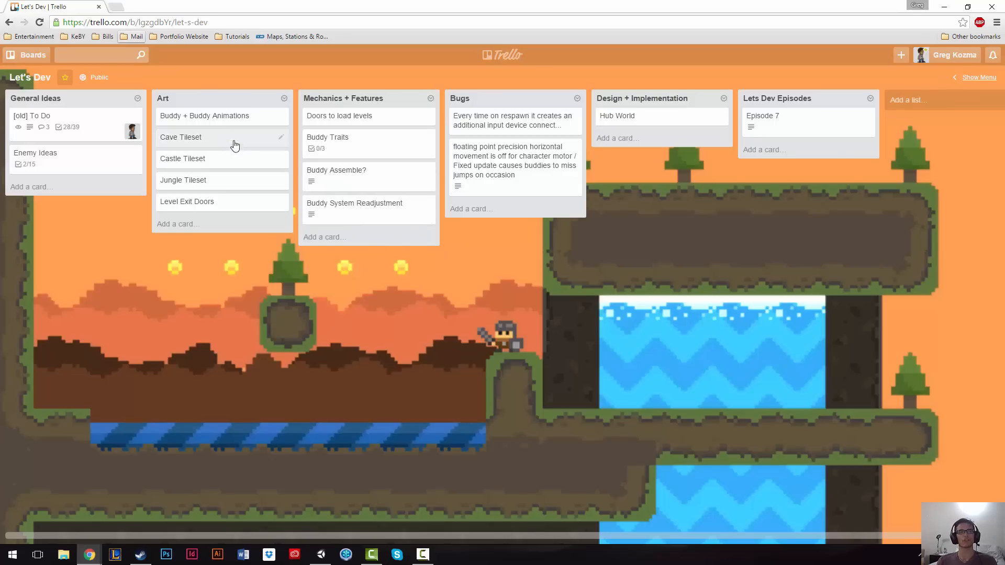
{"action": "mouse_move", "coordinate": [171, 249]}
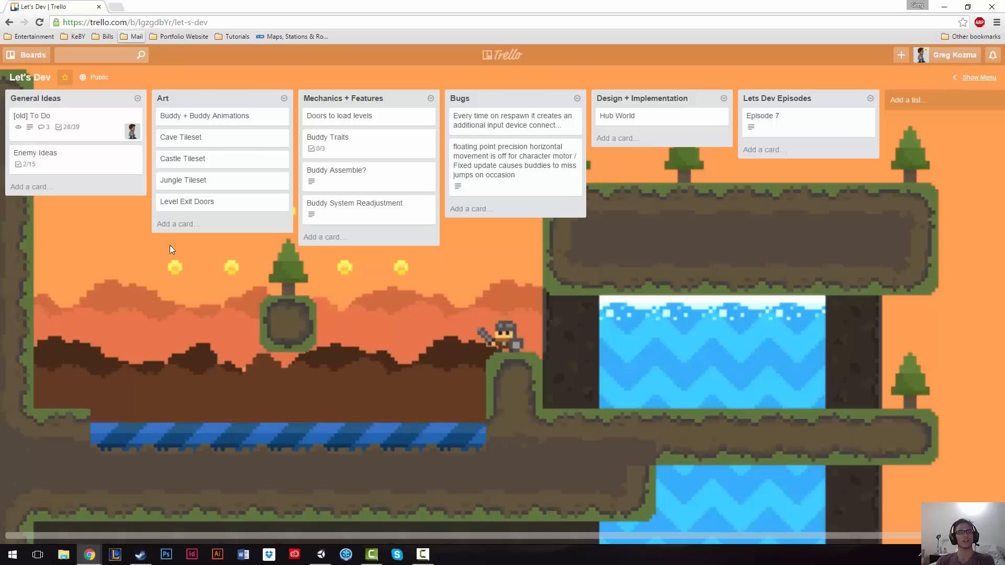
{"action": "mouse_move", "coordinate": [116, 128]}
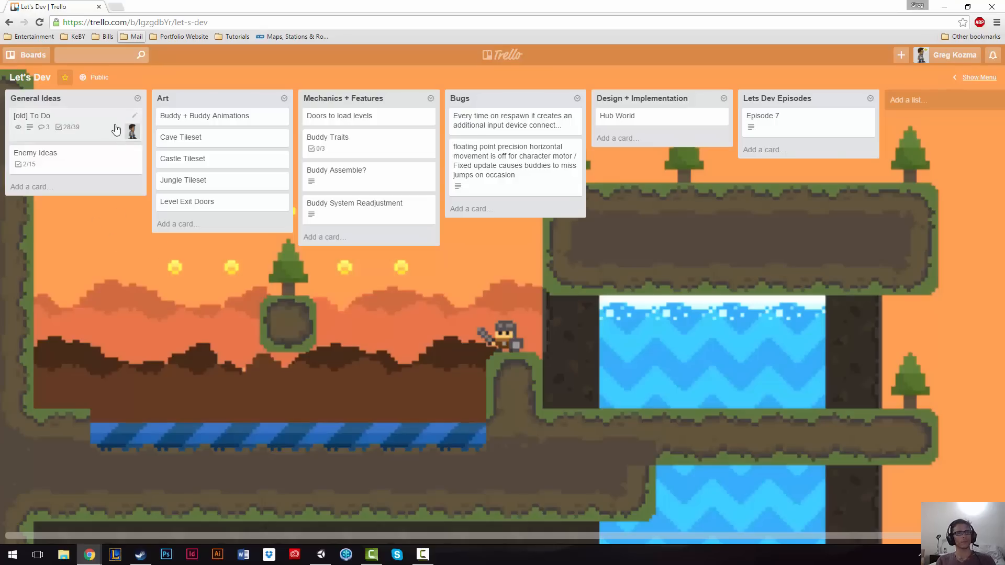
{"action": "mouse_move", "coordinate": [371, 250]}
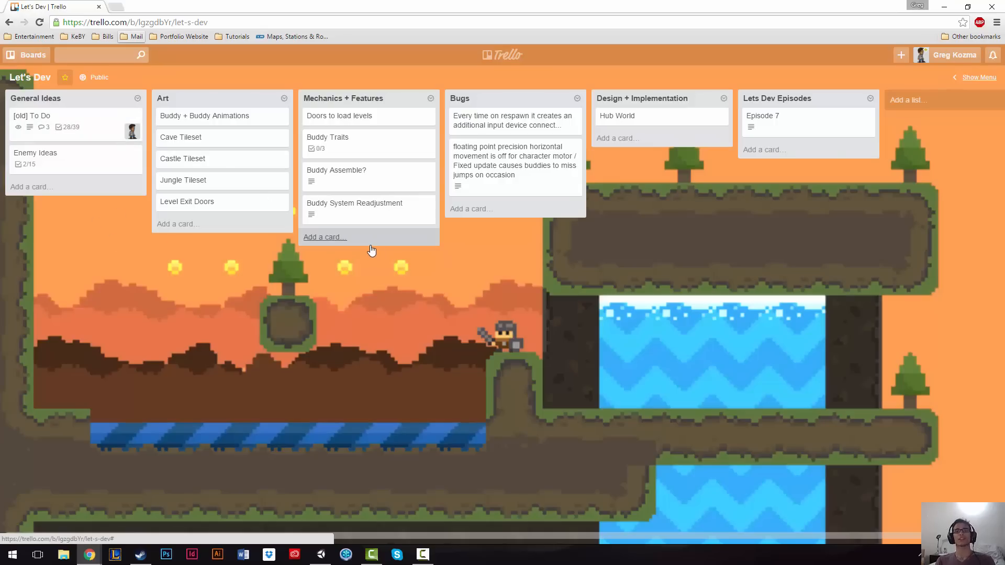
{"action": "mouse_move", "coordinate": [346, 140]}
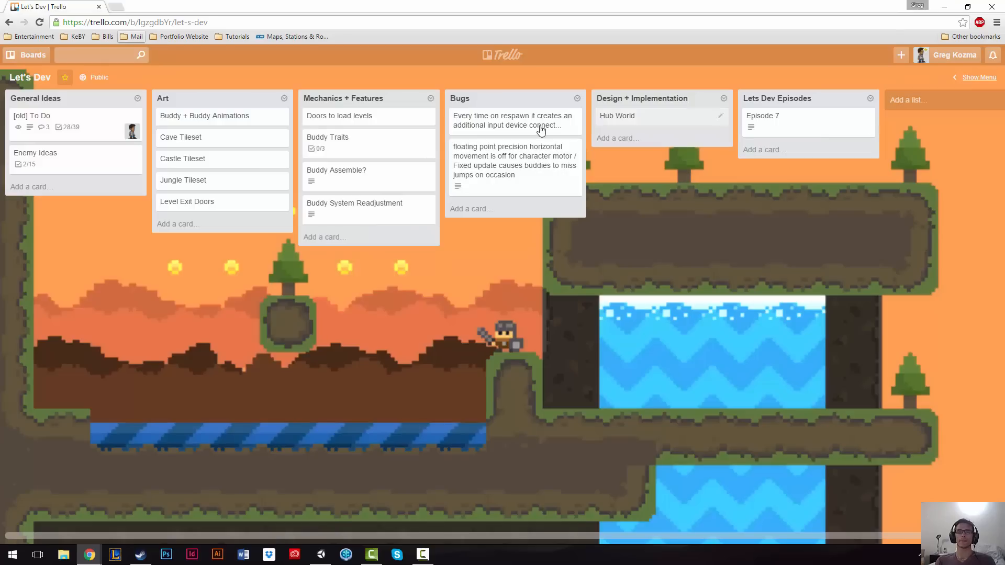
{"action": "mouse_move", "coordinate": [415, 158]}
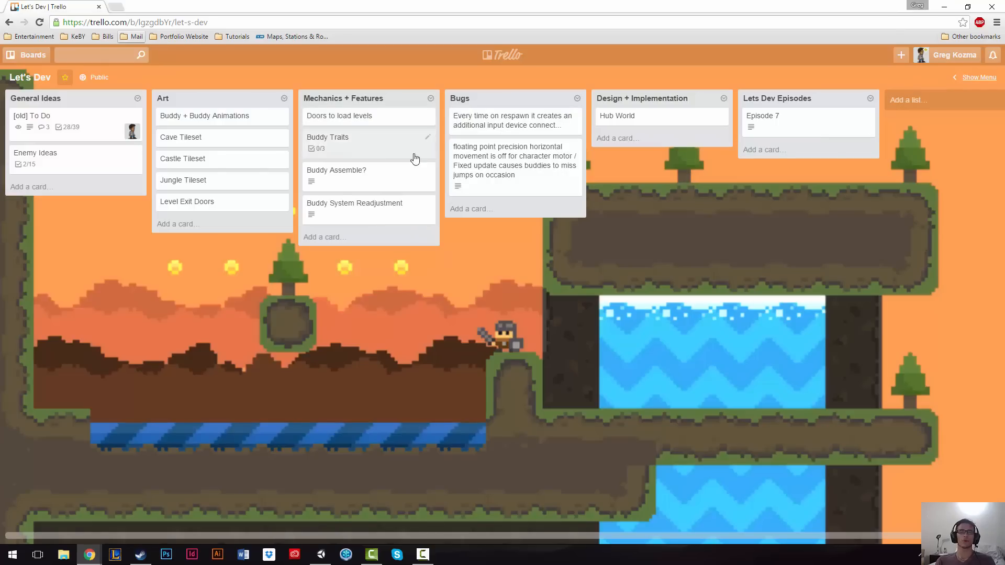
{"action": "mouse_move", "coordinate": [431, 154]}
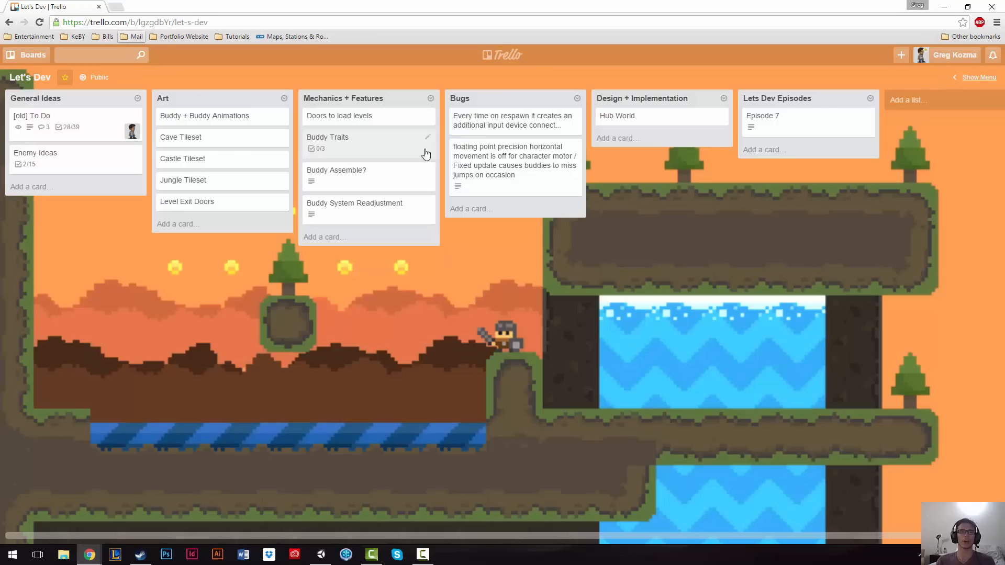
{"action": "mouse_move", "coordinate": [132, 131]}
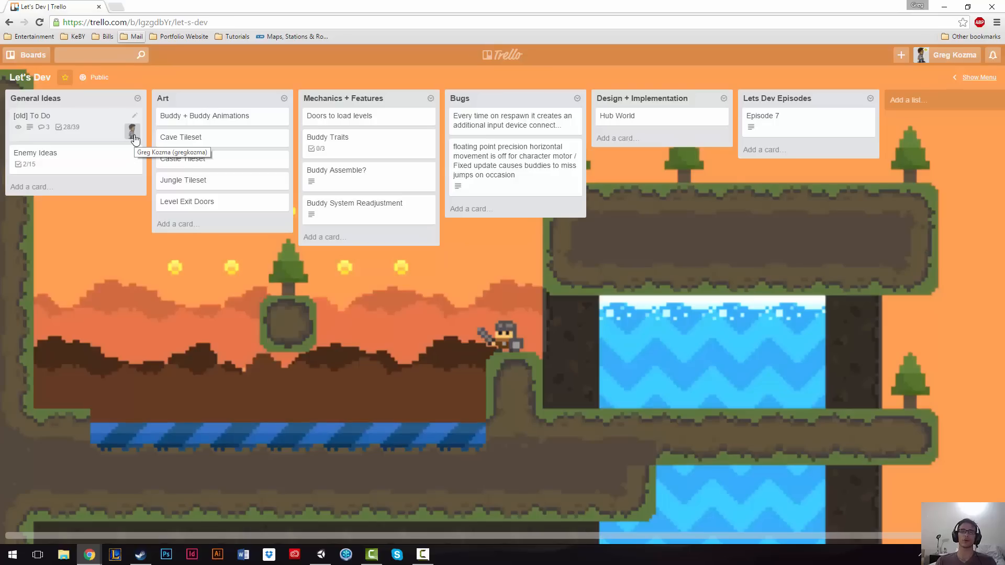
{"action": "mouse_move", "coordinate": [186, 125]}
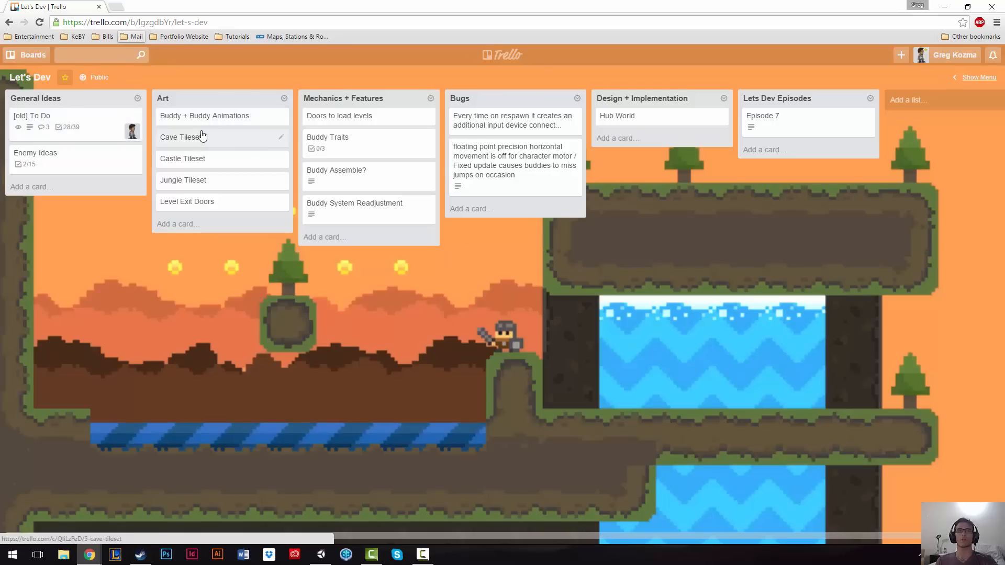
{"action": "mouse_move", "coordinate": [237, 129]}
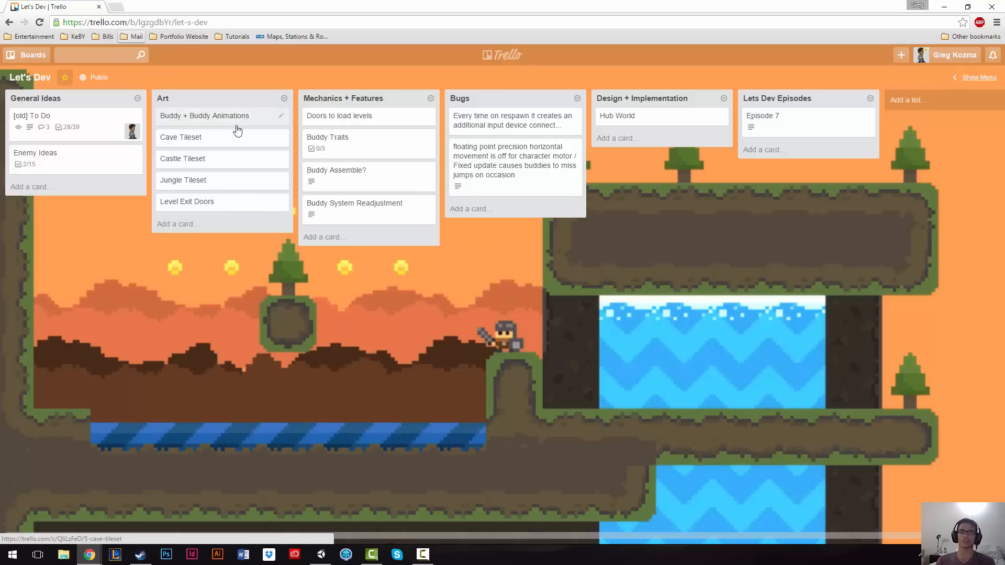
{"action": "mouse_move", "coordinate": [283, 119]}
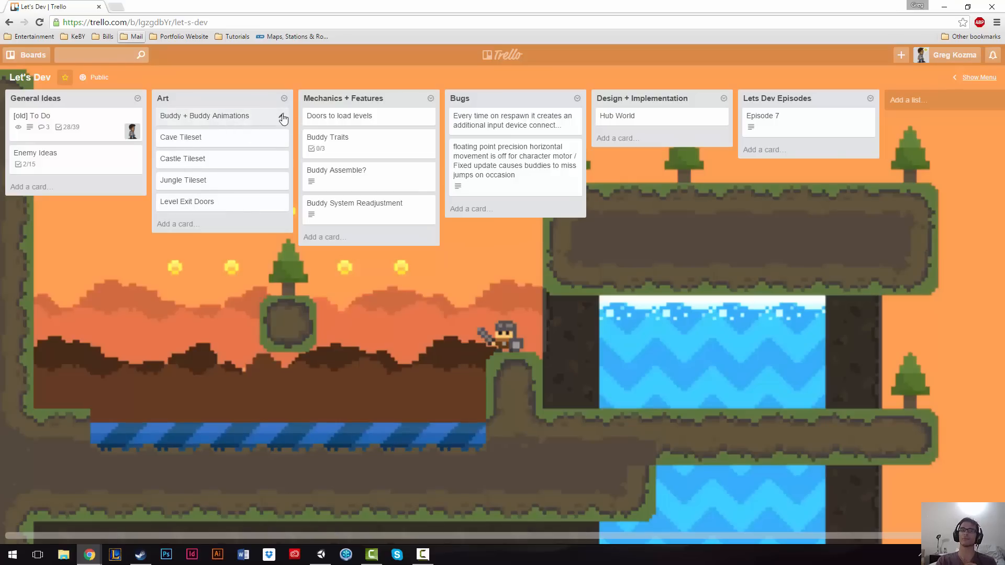
{"action": "left_click", "coordinate": [283, 119]}
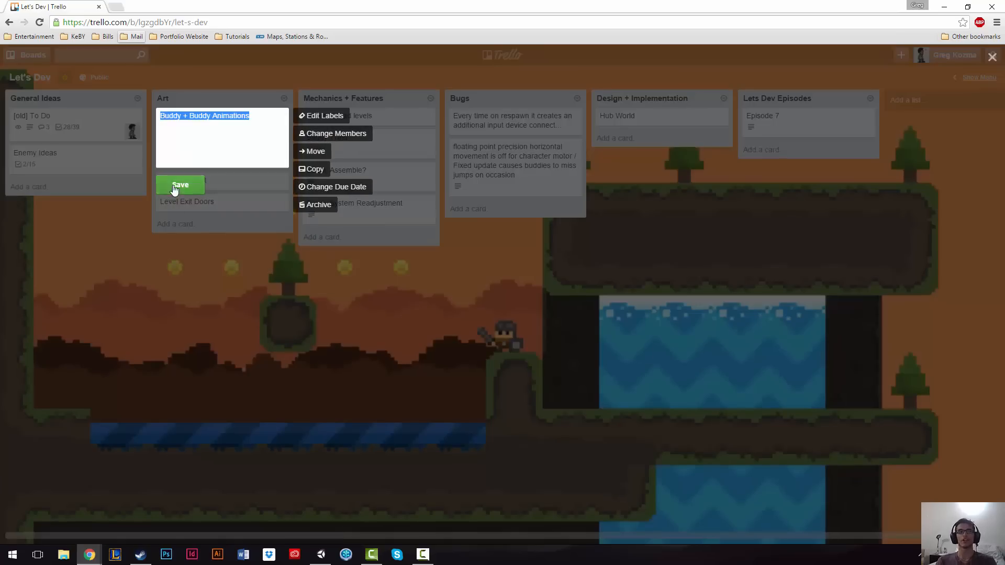
{"action": "left_click", "coordinate": [180, 185]}
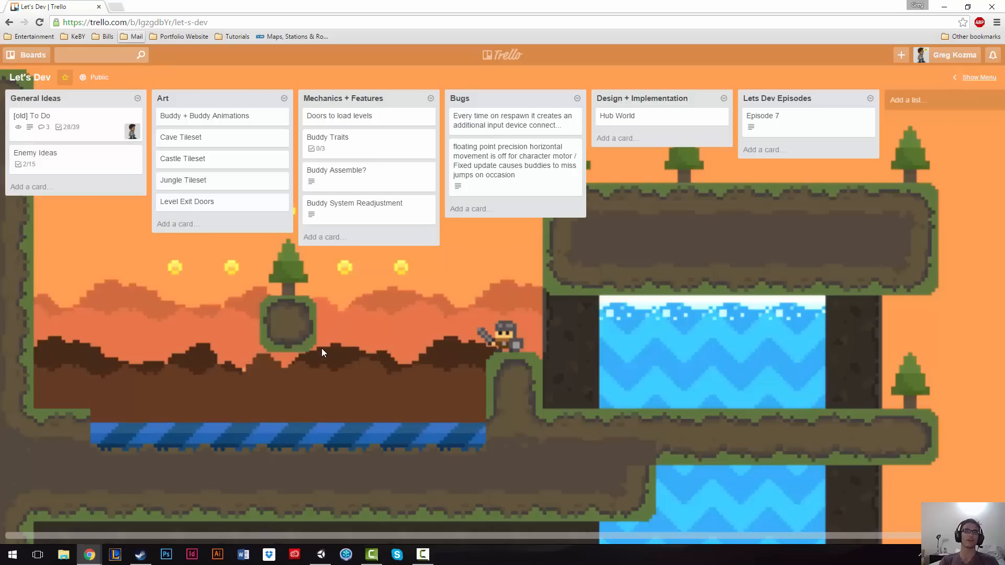
{"action": "mouse_move", "coordinate": [314, 345]}
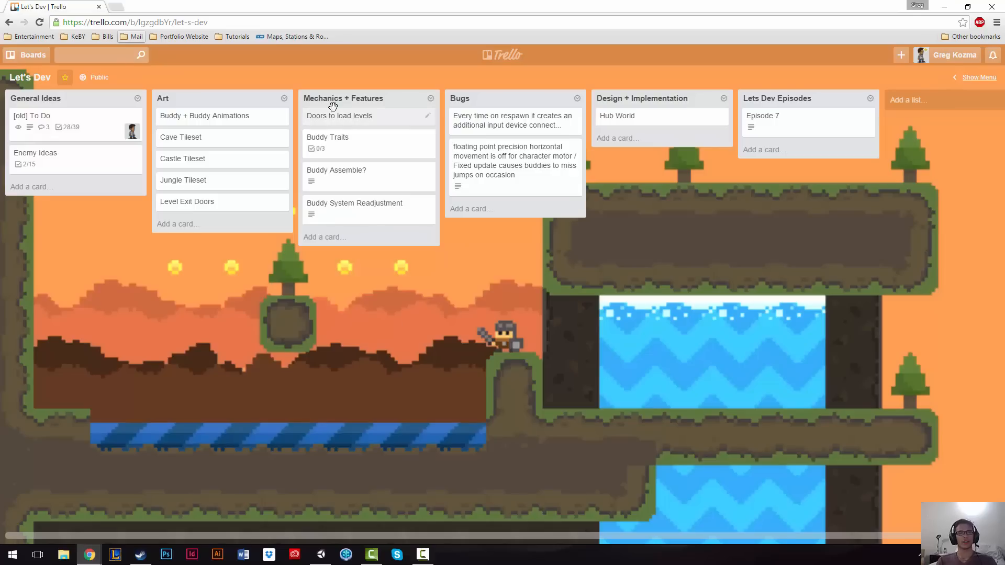
{"action": "mouse_move", "coordinate": [580, 123]}
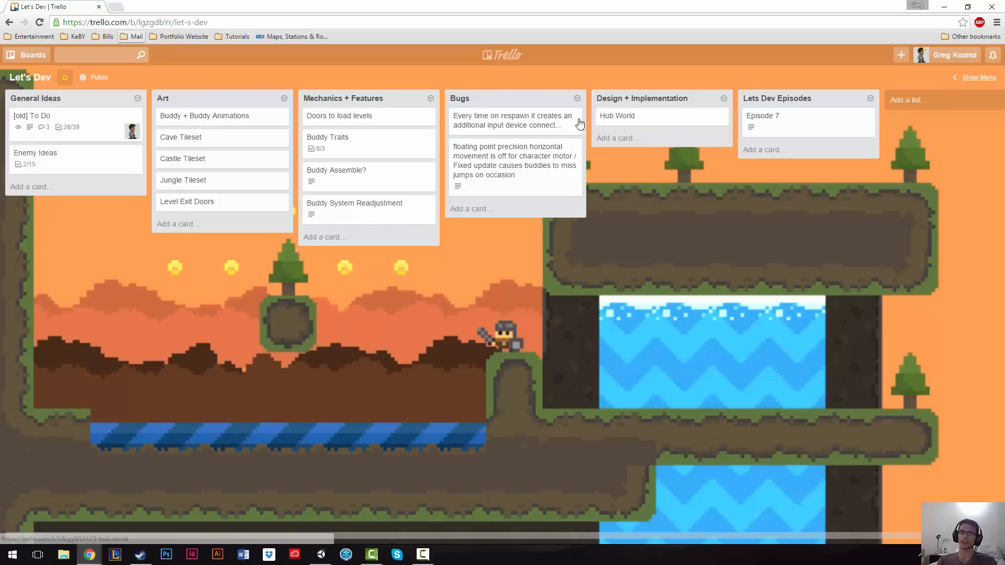
{"action": "mouse_move", "coordinate": [369, 141]}
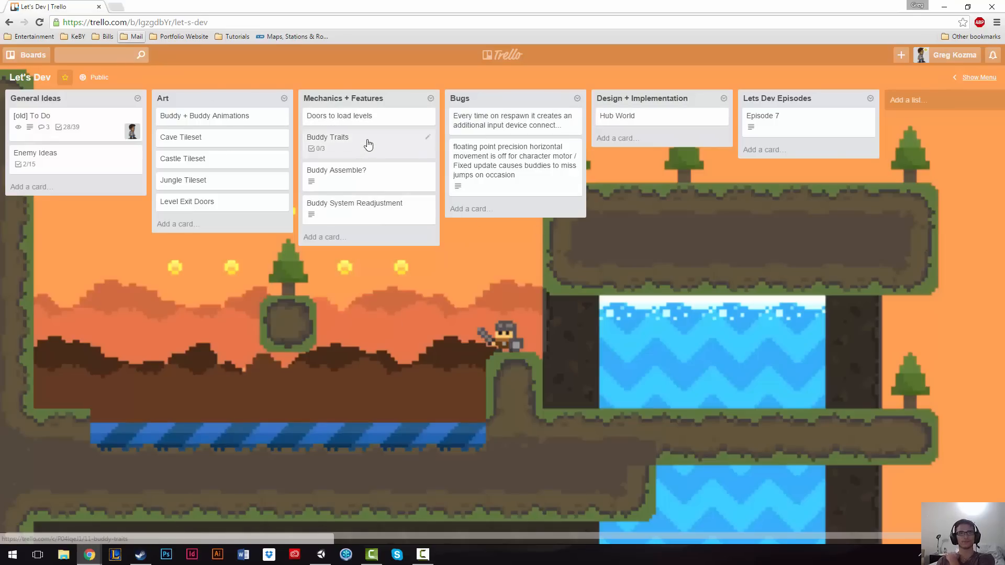
{"action": "mouse_move", "coordinate": [225, 174]}
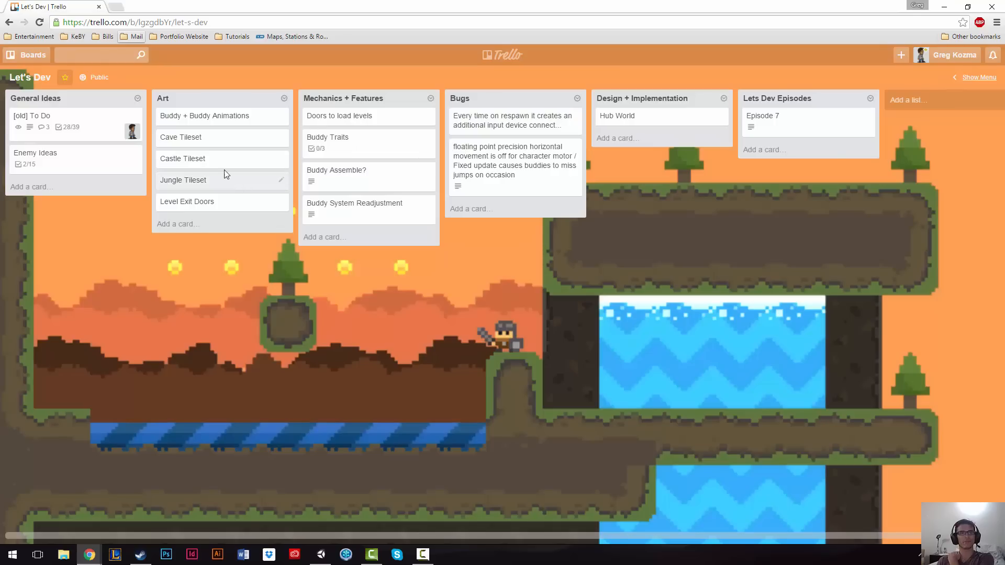
{"action": "mouse_move", "coordinate": [199, 139]}
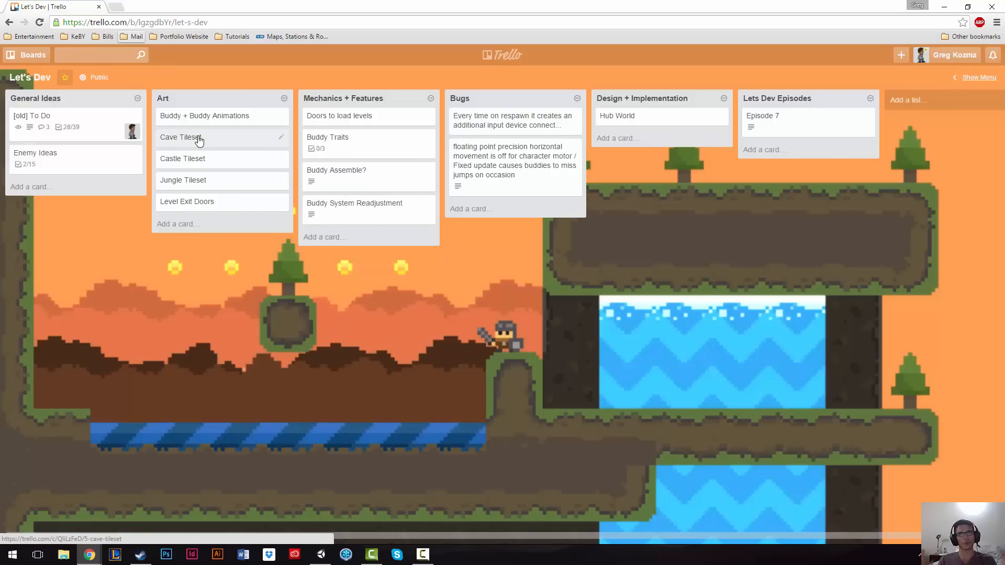
{"action": "mouse_move", "coordinate": [426, 160]}
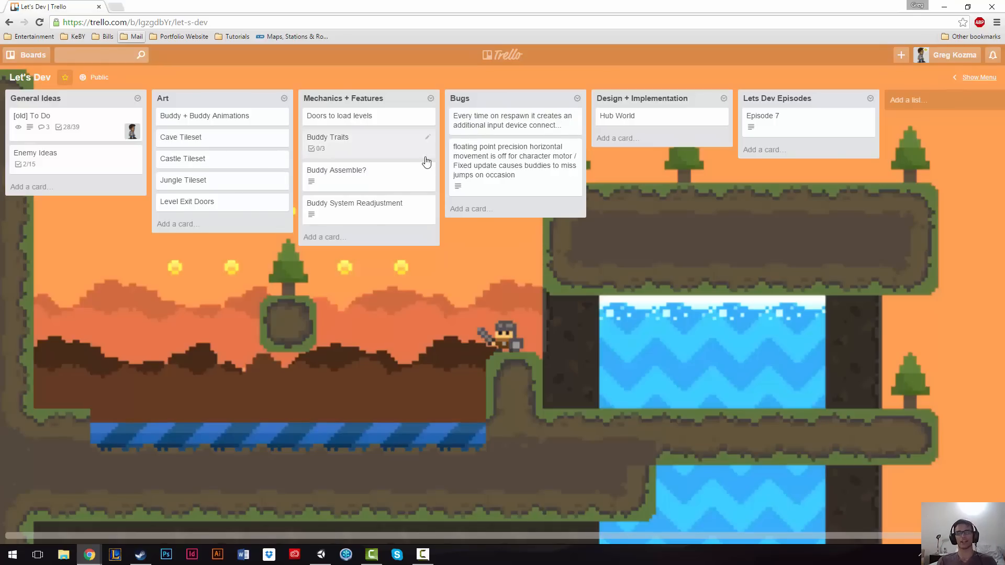
{"action": "mouse_move", "coordinate": [436, 235]}
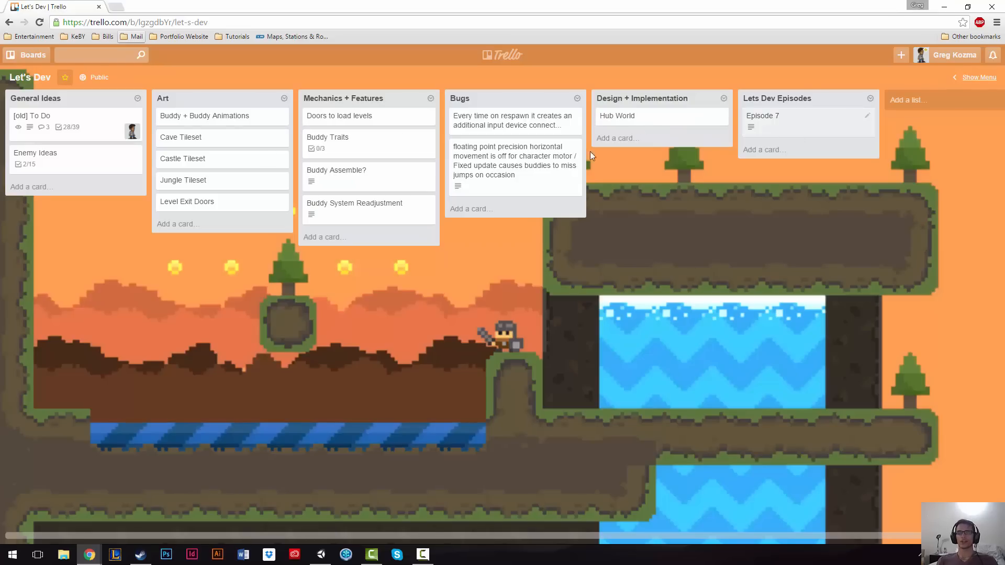
{"action": "left_click", "coordinate": [26, 55]}
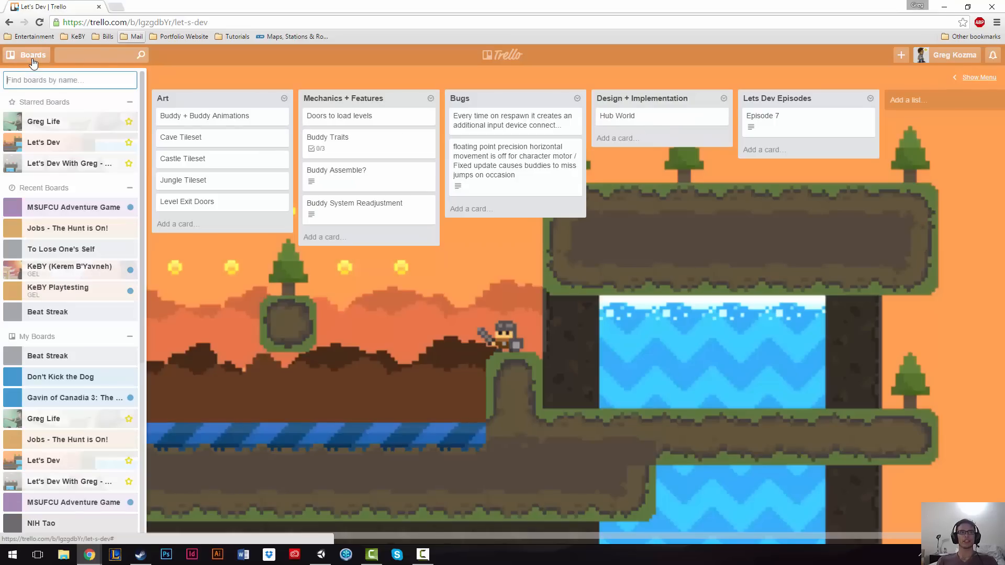
{"action": "left_click", "coordinate": [68, 163]}
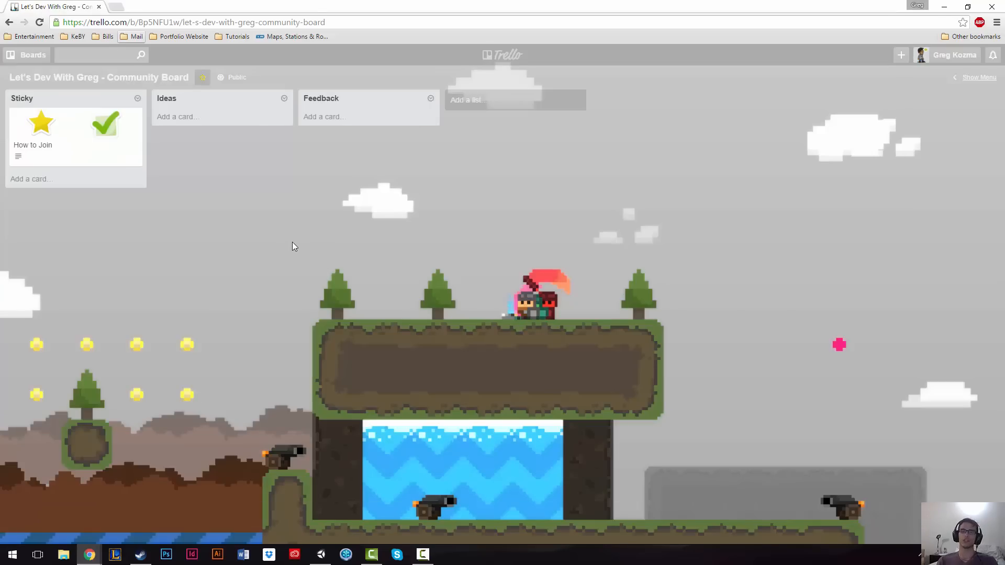
{"action": "mouse_move", "coordinate": [129, 203]}
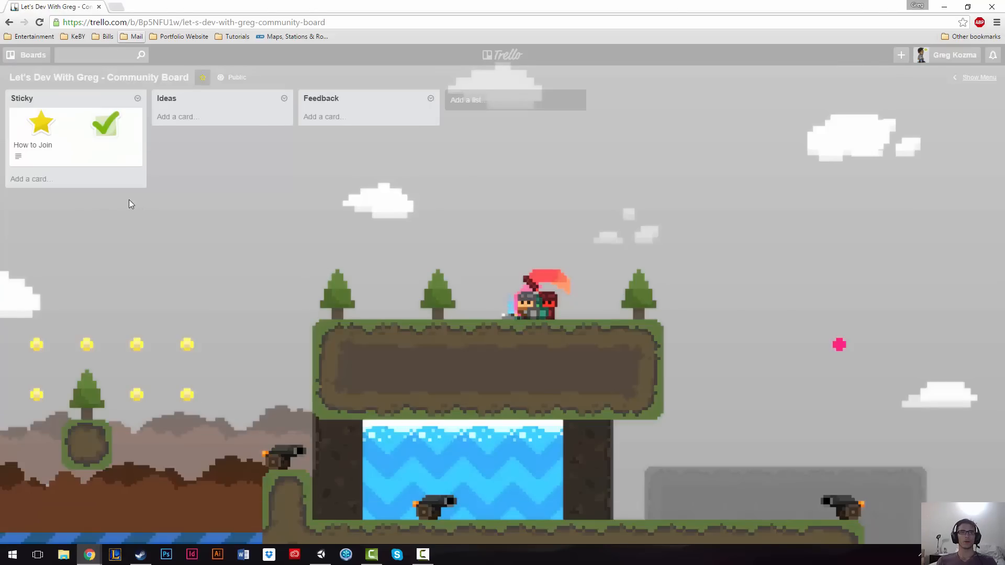
{"action": "mouse_move", "coordinate": [232, 85]}
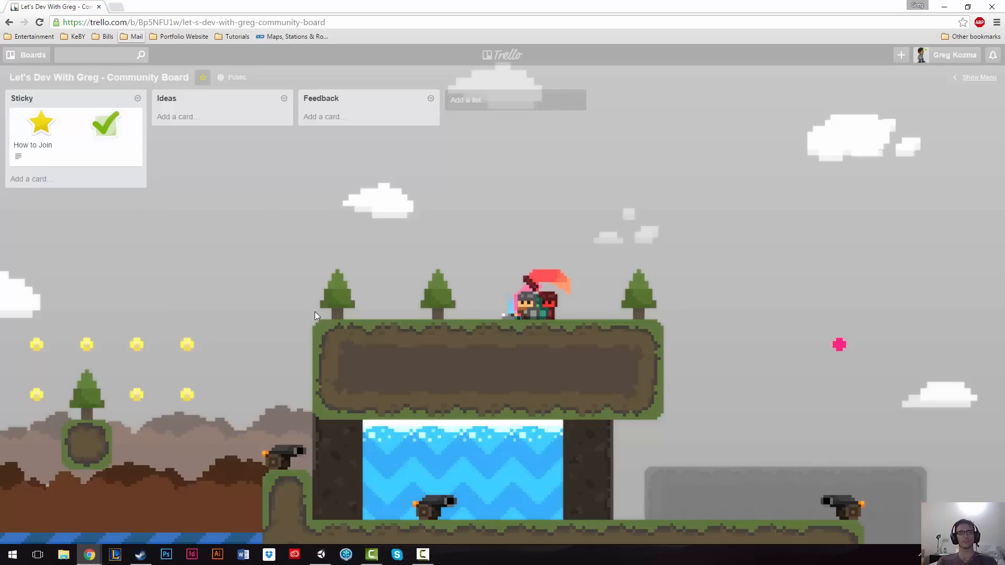
{"action": "mouse_move", "coordinate": [412, 212]}
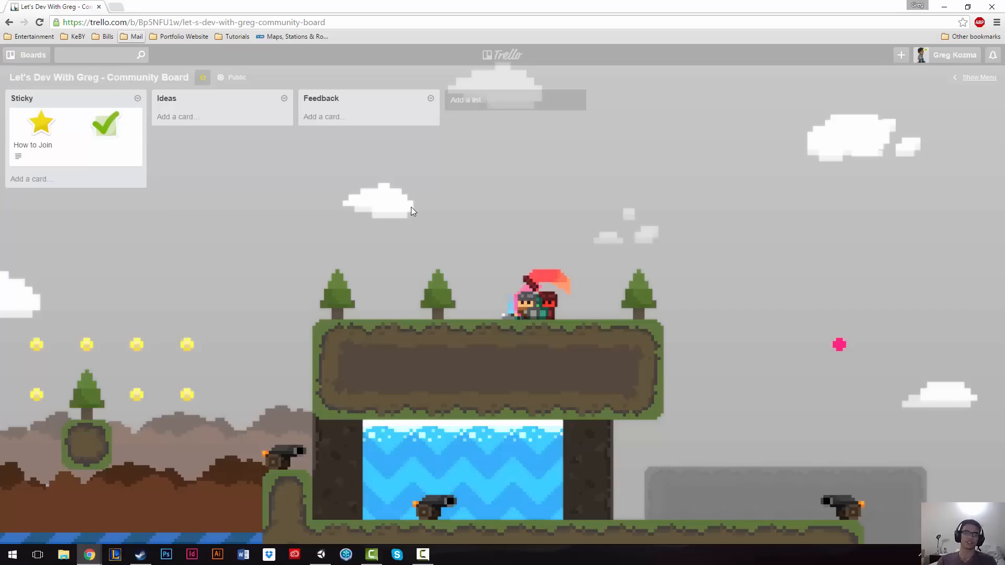
{"action": "mouse_move", "coordinate": [430, 196]}
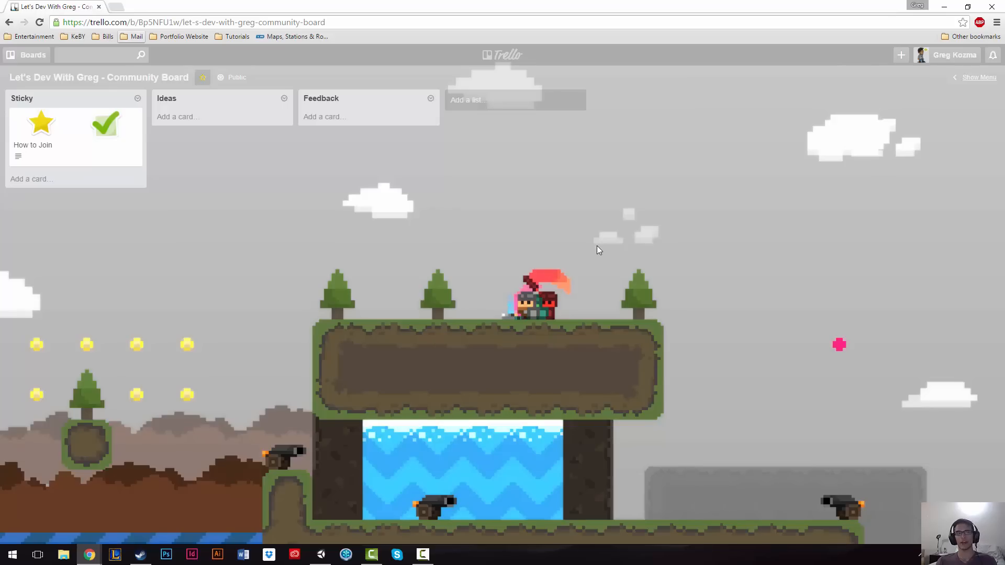
{"action": "mouse_move", "coordinate": [410, 240]}
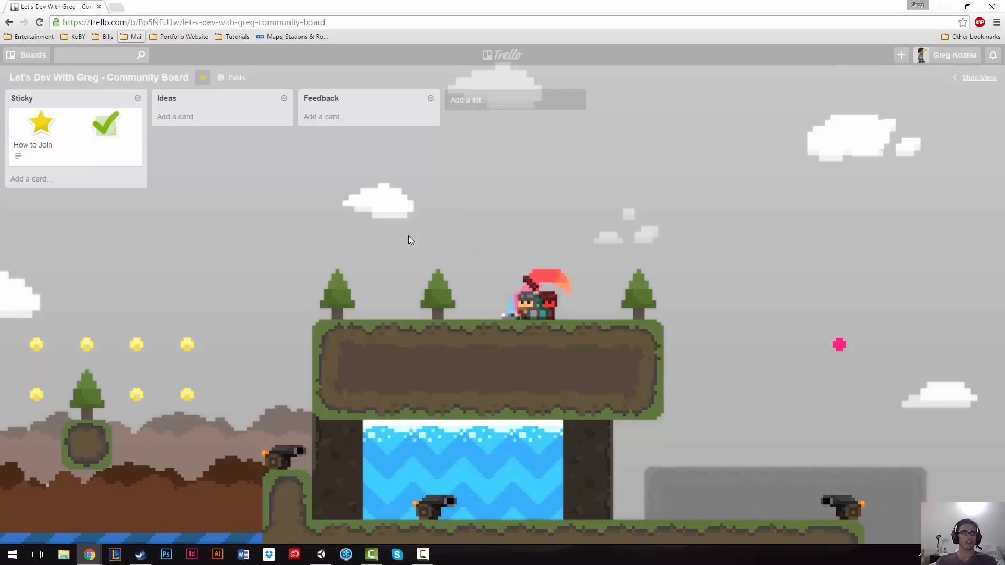
Step: Open the How to Join card in the Sticky list
{"action": "left_click", "coordinate": [32, 144]}
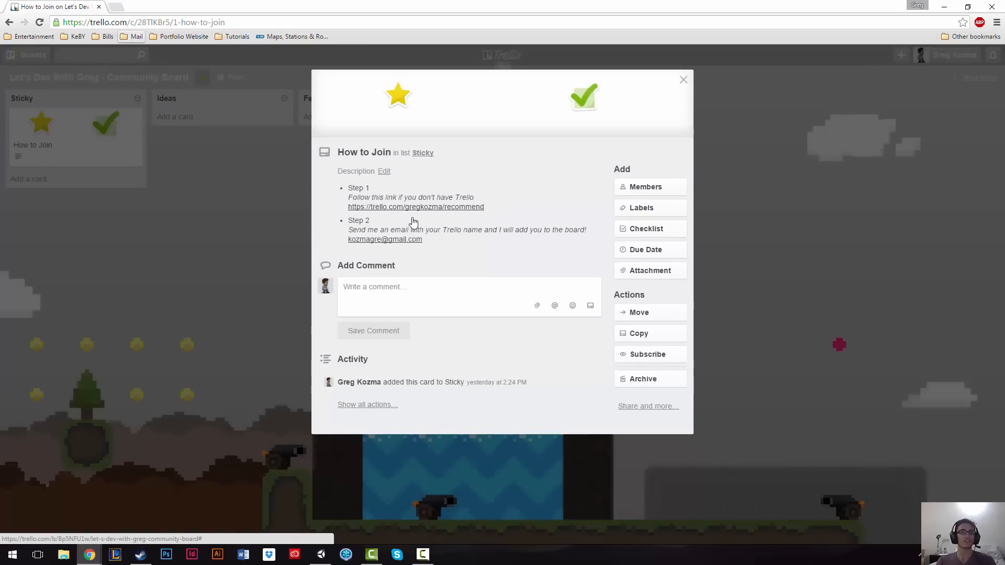
{"action": "mouse_move", "coordinate": [452, 211]}
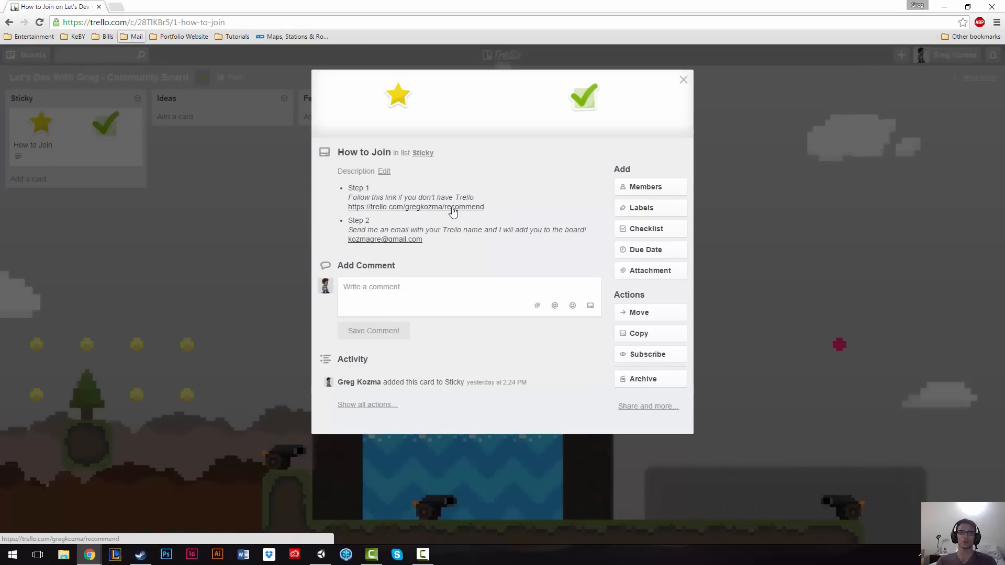
{"action": "mouse_move", "coordinate": [433, 212]}
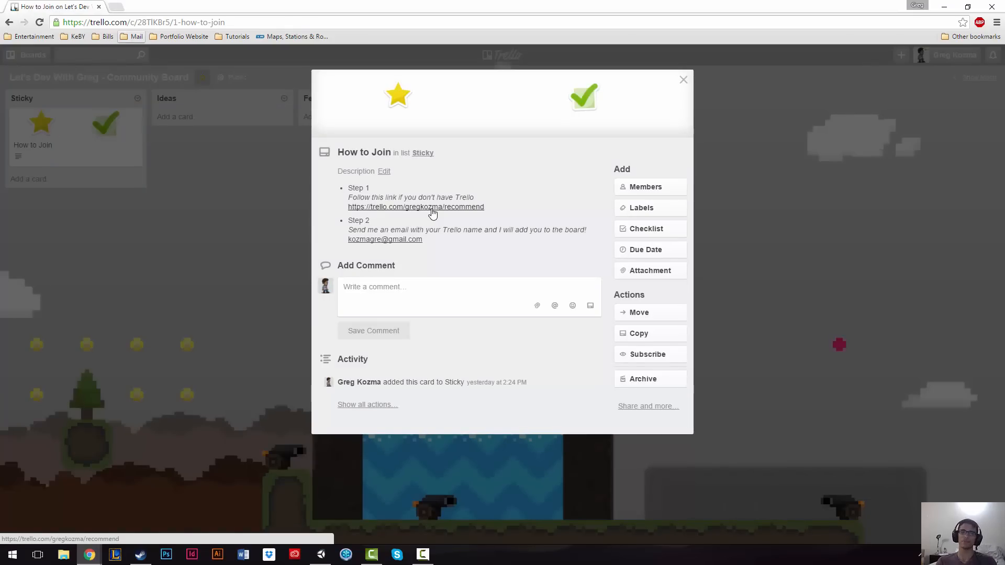
{"action": "mouse_move", "coordinate": [413, 223]}
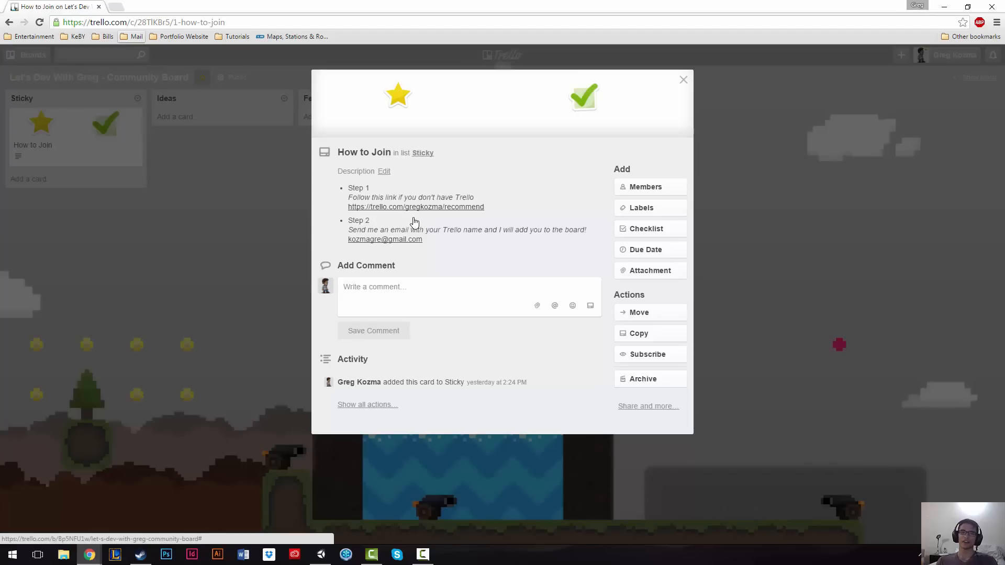
{"action": "mouse_move", "coordinate": [388, 238]}
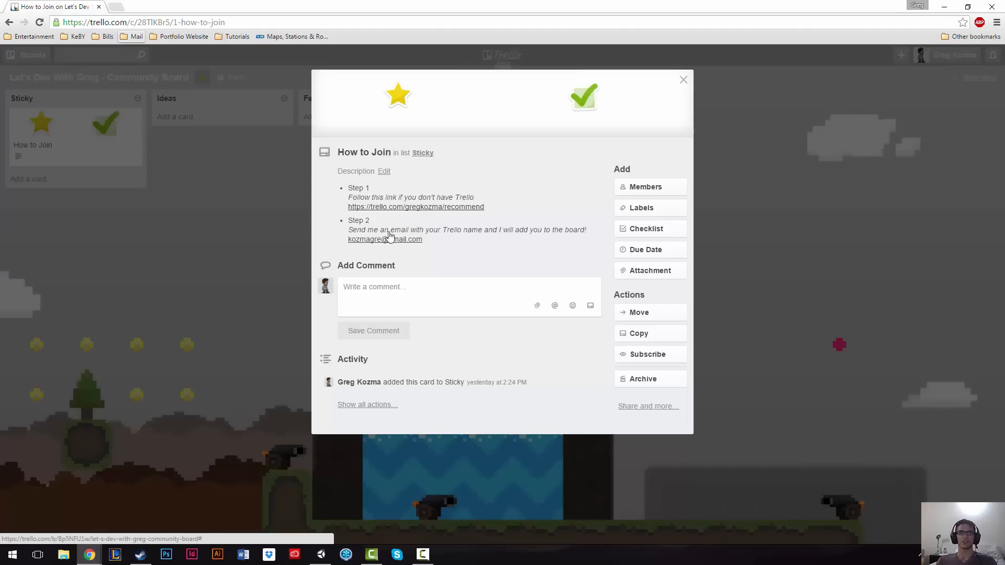
{"action": "mouse_move", "coordinate": [465, 245]}
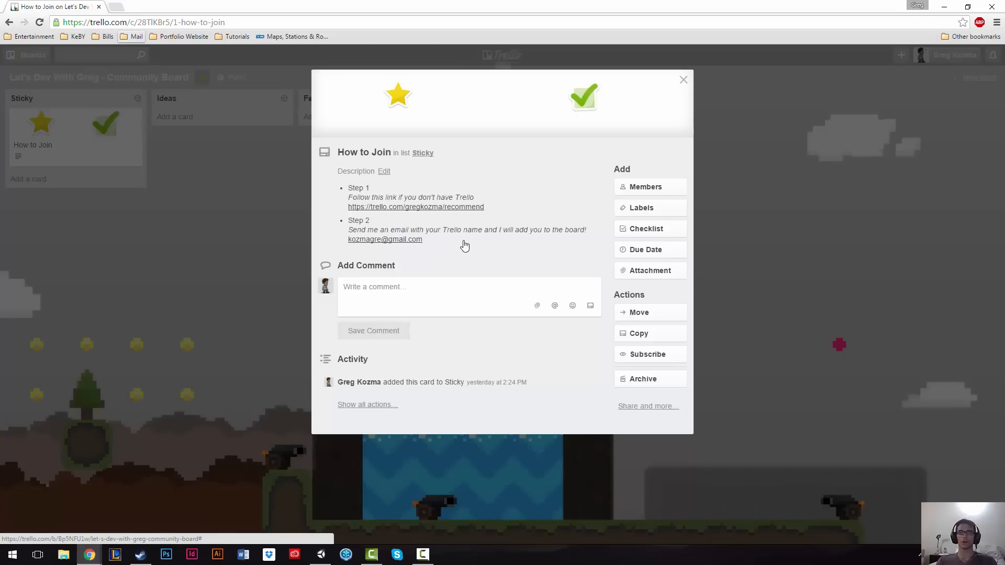
{"action": "mouse_move", "coordinate": [385, 240]}
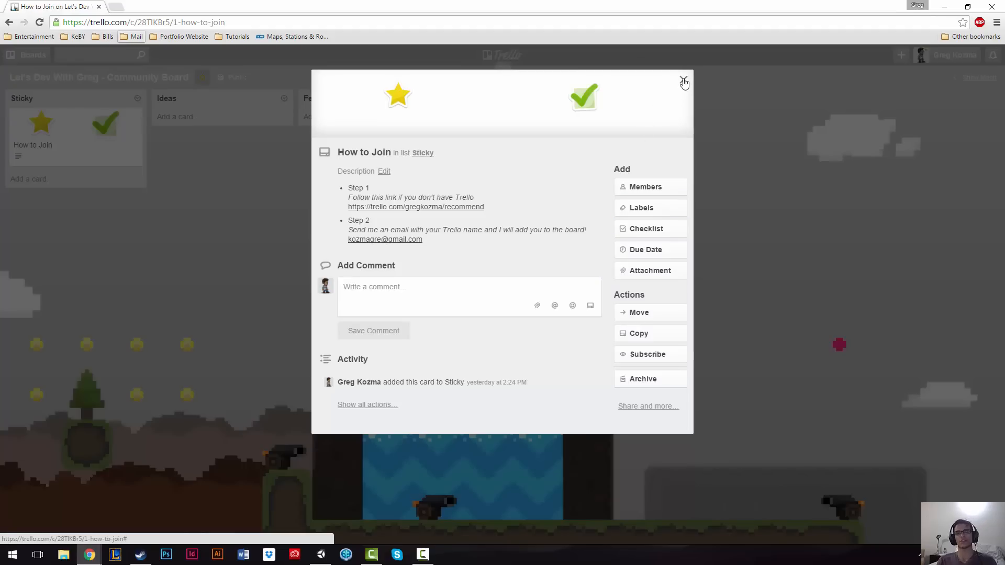
Step: Close the How to Join card and switch to the Let's Dev board
{"action": "left_click", "coordinate": [684, 82]}
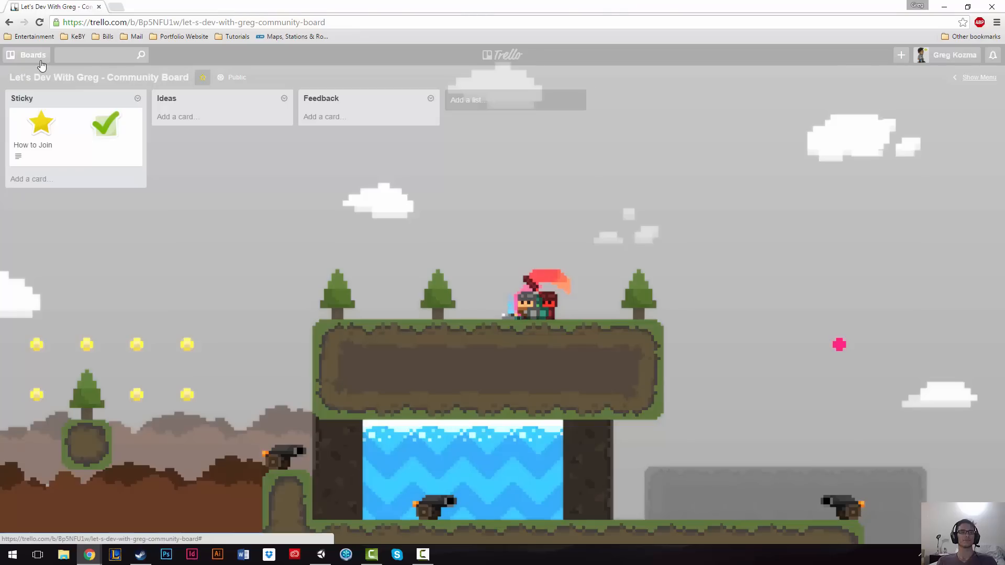
{"action": "left_click", "coordinate": [32, 54]}
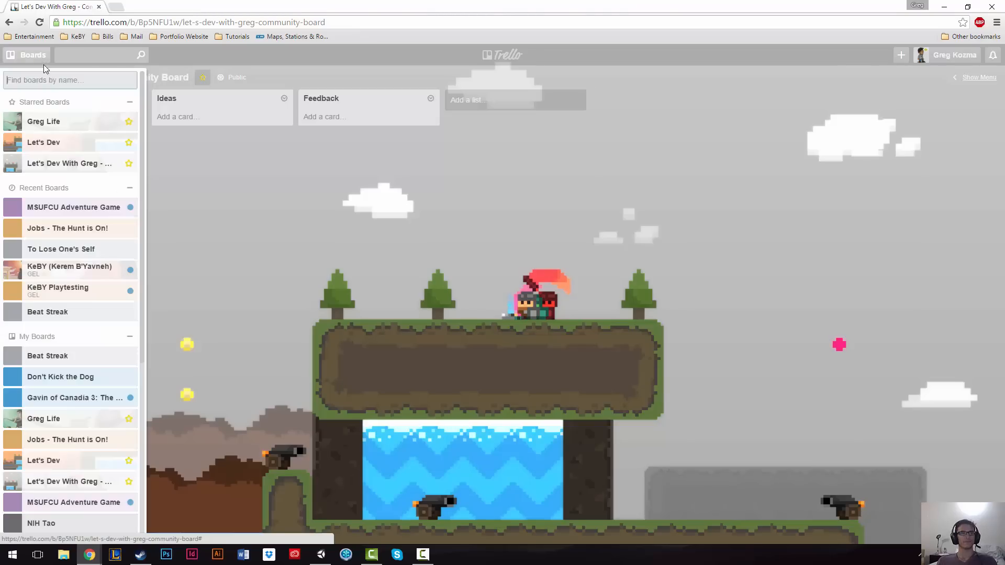
{"action": "left_click", "coordinate": [43, 142]}
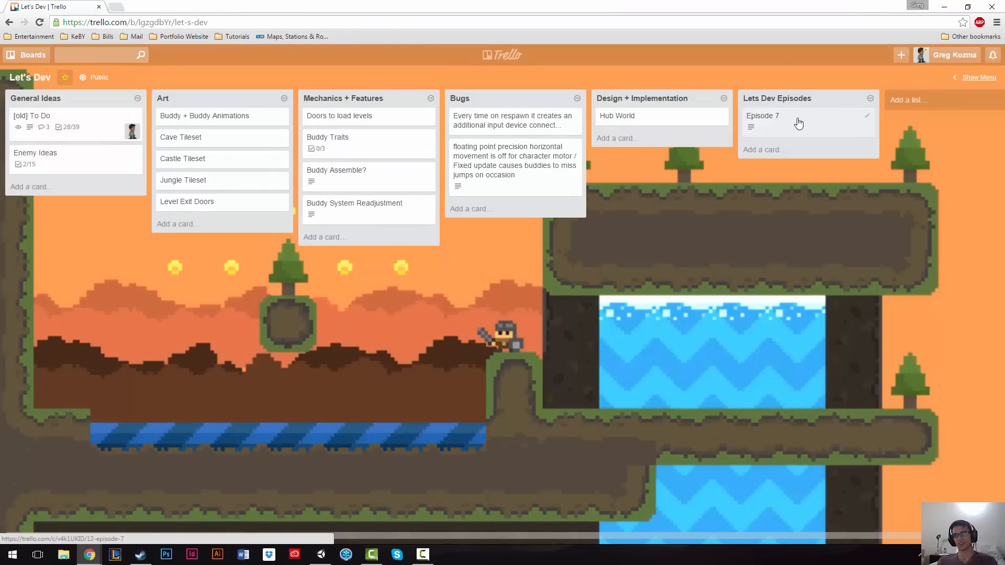
Step: View the Episode 7 card's planned topics, then close it
{"action": "left_click", "coordinate": [763, 115]}
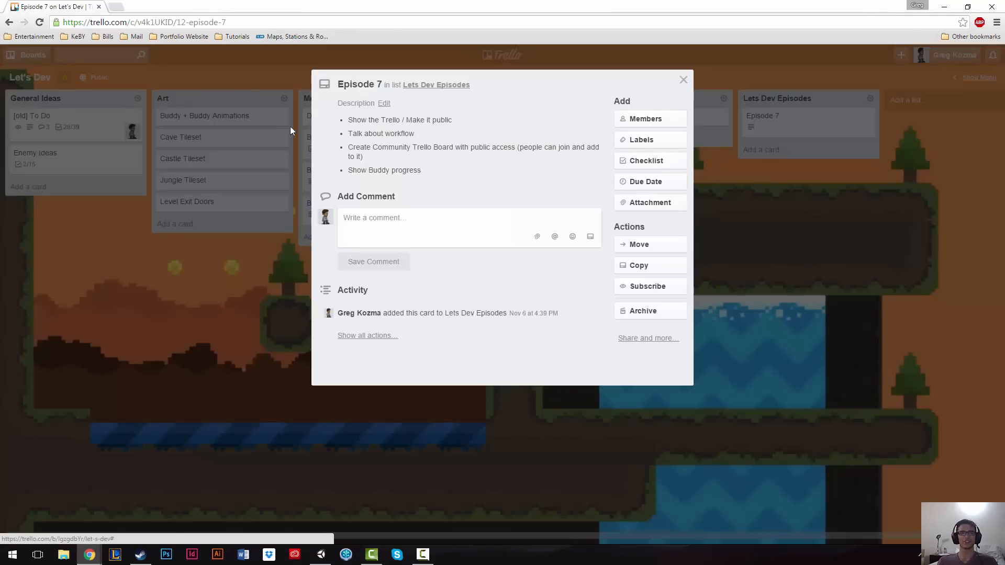
{"action": "mouse_move", "coordinate": [438, 131]}
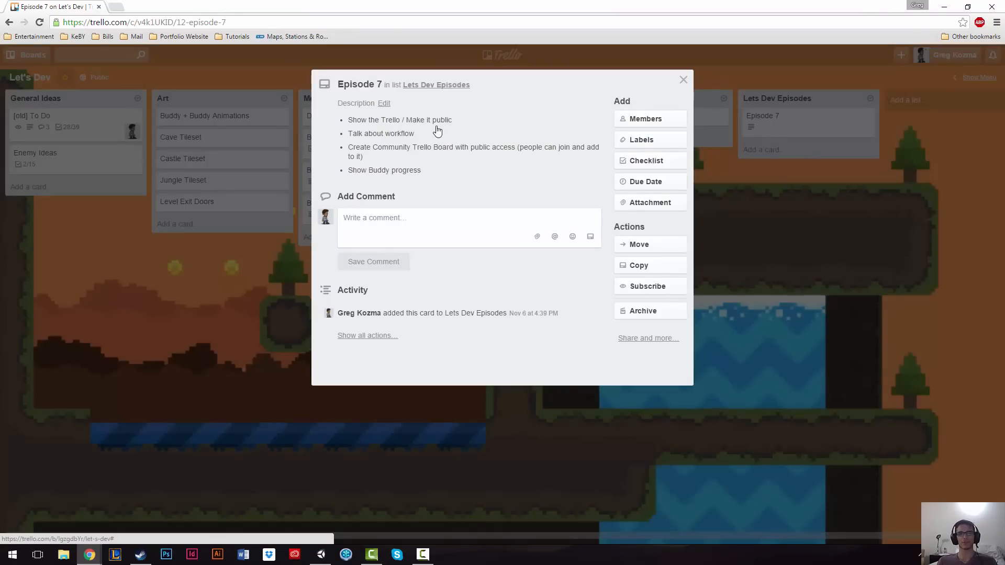
{"action": "mouse_move", "coordinate": [435, 139]}
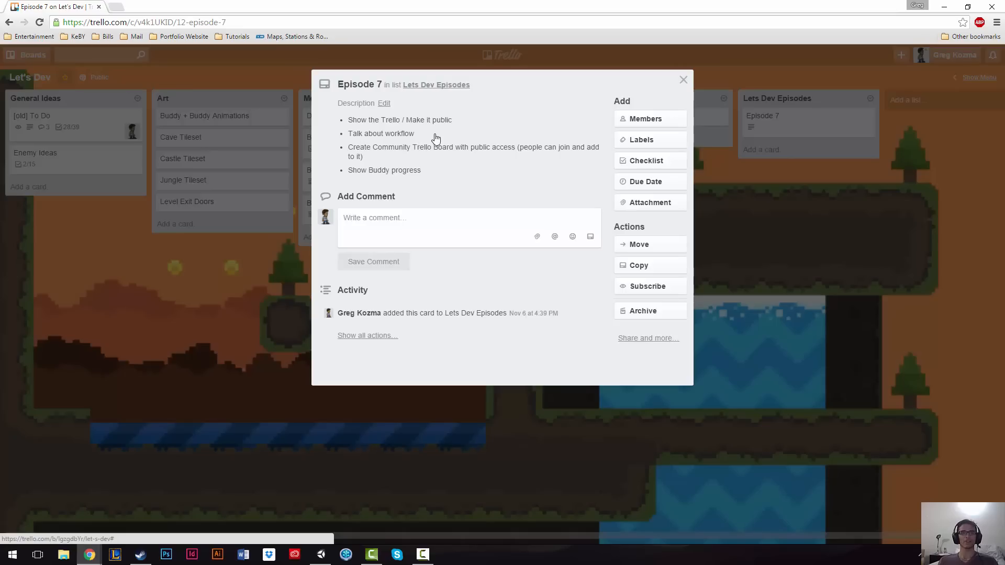
{"action": "mouse_move", "coordinate": [448, 146]}
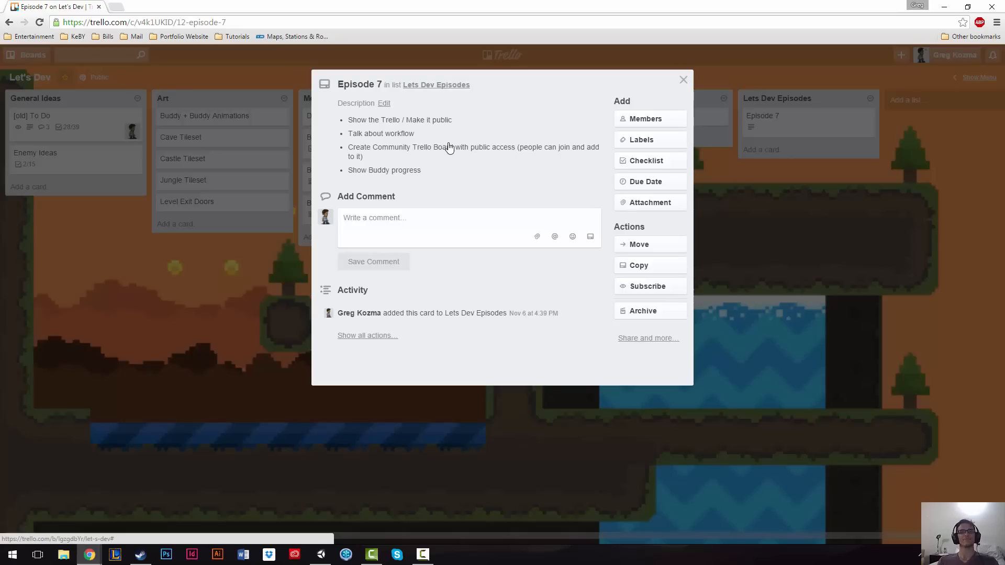
{"action": "mouse_move", "coordinate": [383, 154]}
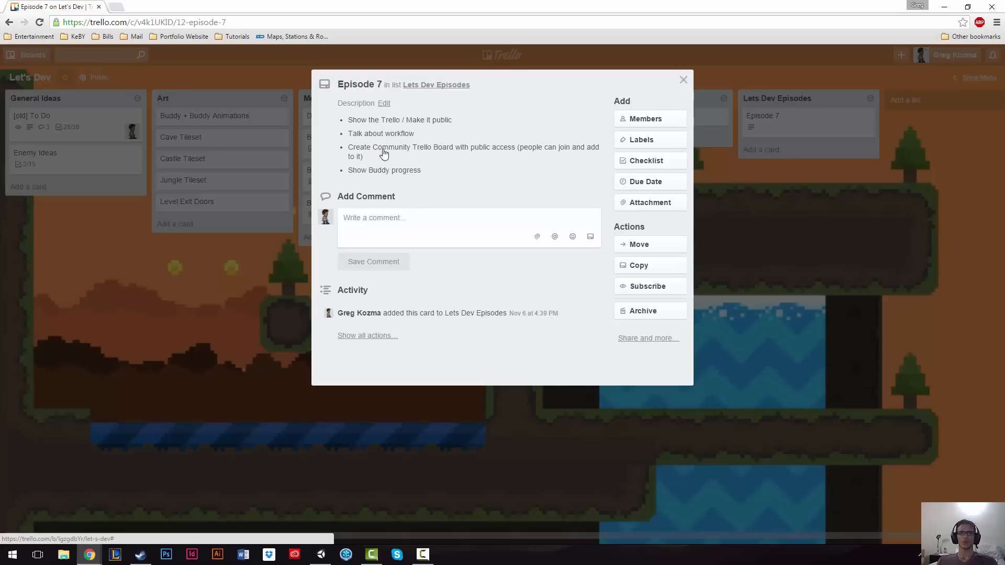
{"action": "mouse_move", "coordinate": [405, 178]}
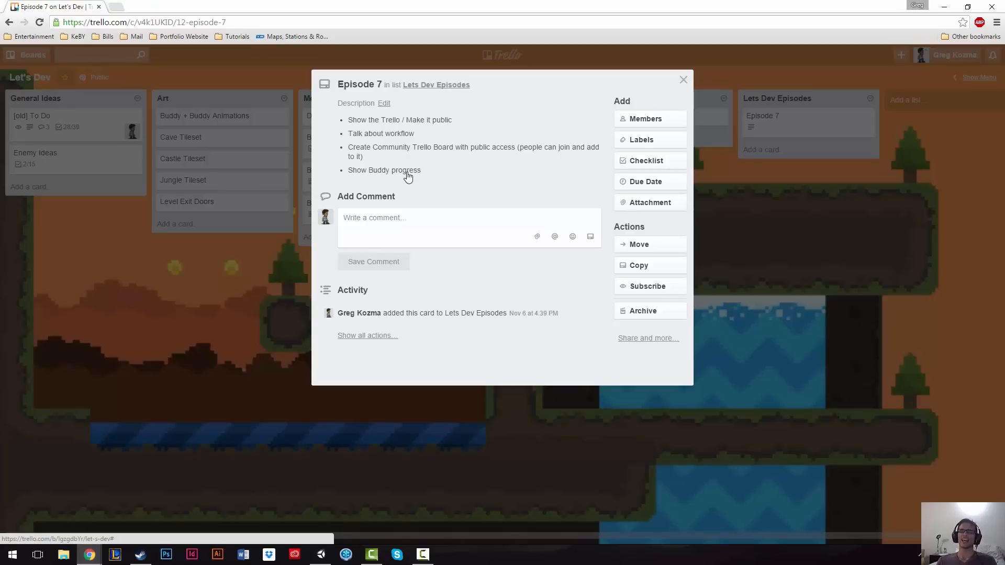
{"action": "mouse_move", "coordinate": [602, 159]}
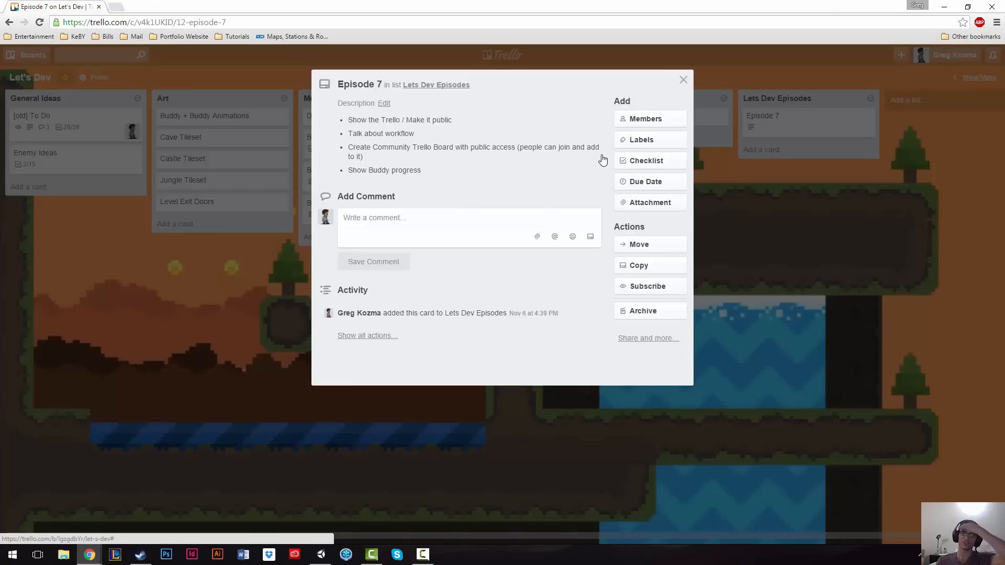
{"action": "left_click", "coordinate": [682, 79]}
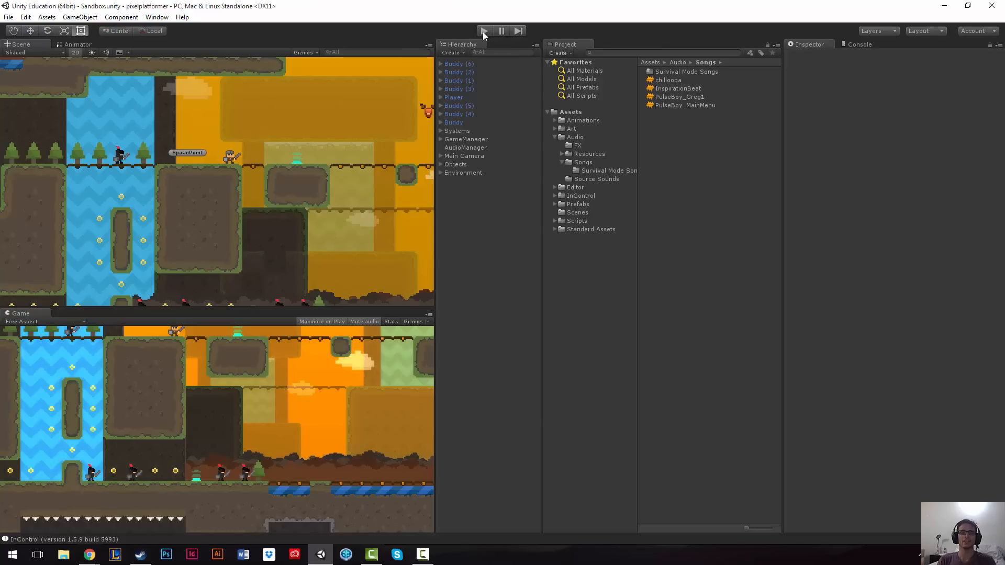
Step: Enter Play mode to run the Sandbox platformer scene
{"action": "left_click", "coordinate": [484, 31]}
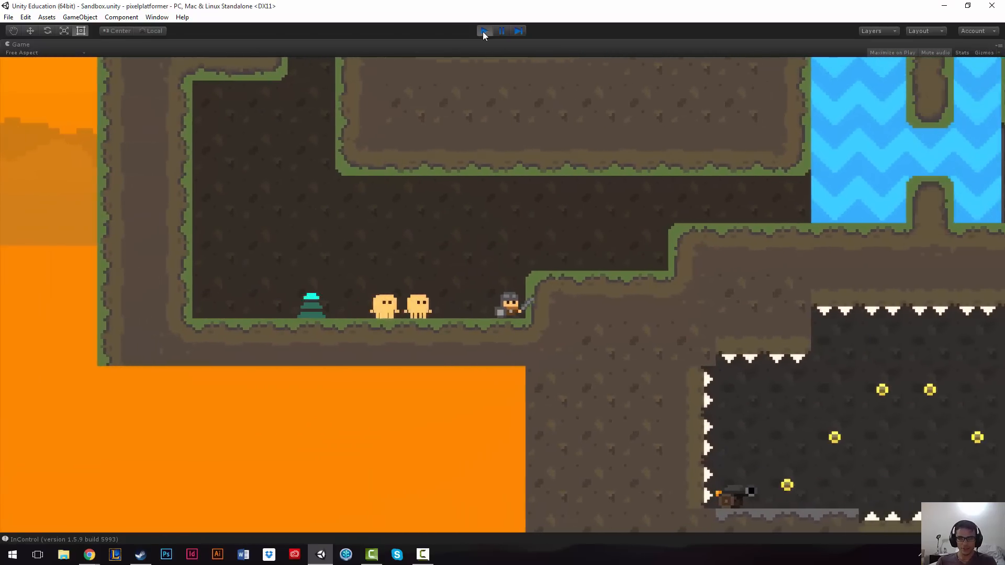
Step: Exit Play mode to stop the running Sandbox scene
{"action": "left_click", "coordinate": [485, 31]}
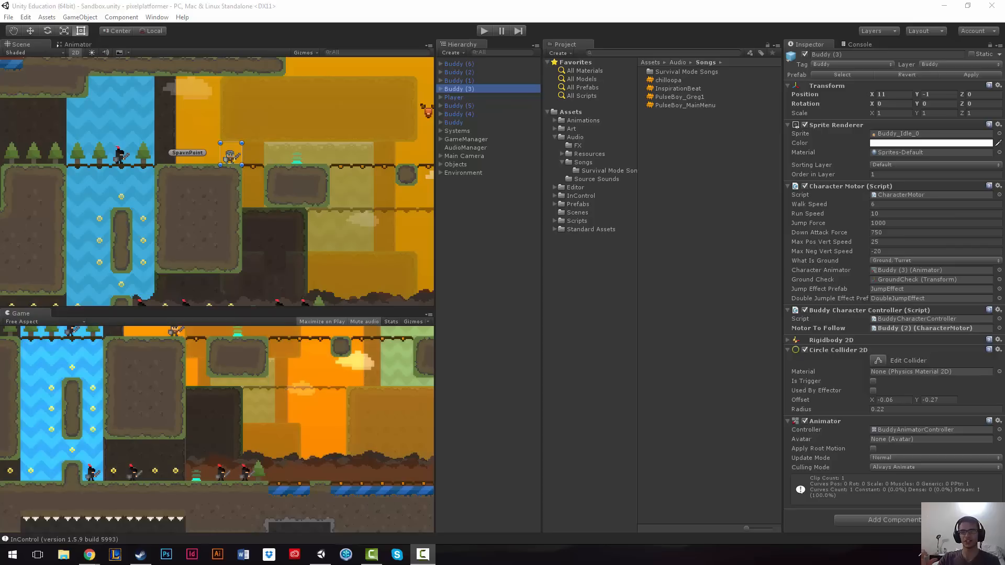
{"action": "mouse_move", "coordinate": [739, 229]}
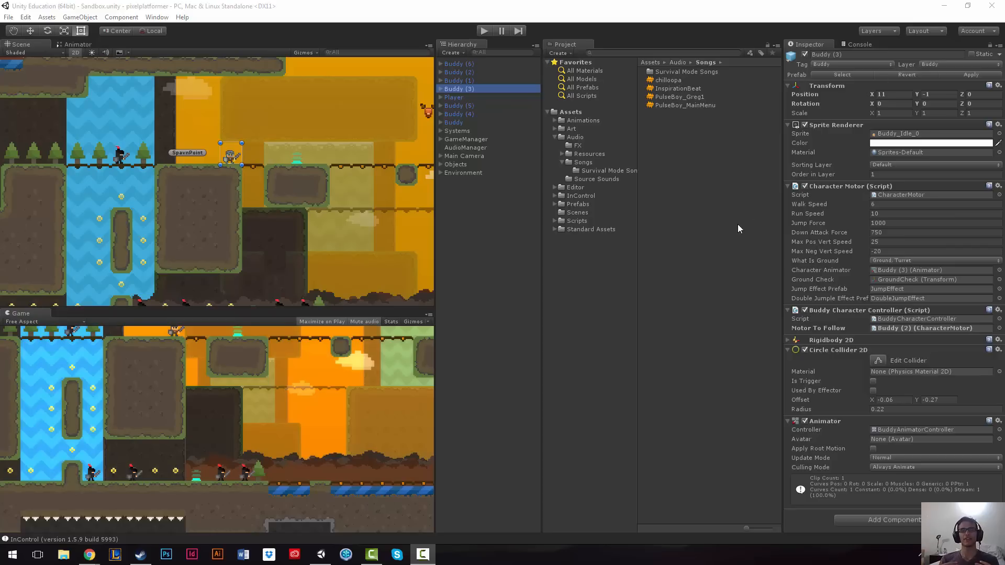
{"action": "mouse_move", "coordinate": [518, 107]}
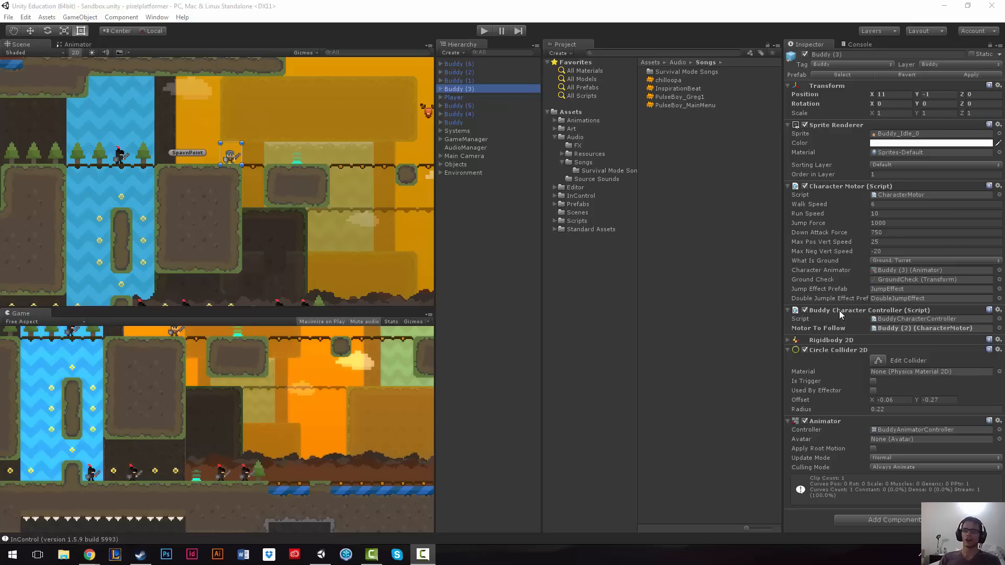
Step: Inspect Player, Buddy (3), Buddy (2) and Buddy, confirming Buddy follows the Player's Character Motor
{"action": "left_click", "coordinate": [454, 97]}
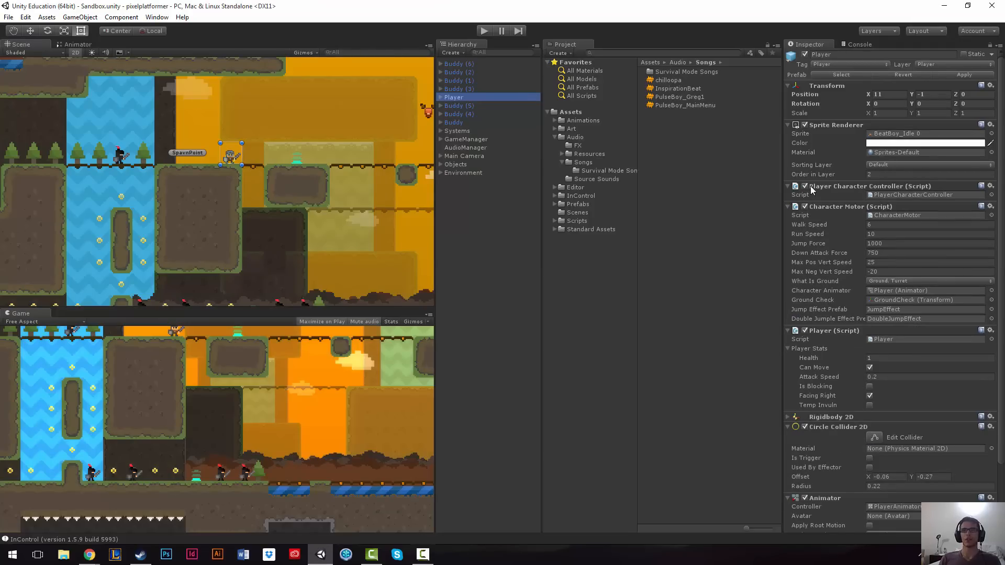
{"action": "mouse_move", "coordinate": [816, 194]}
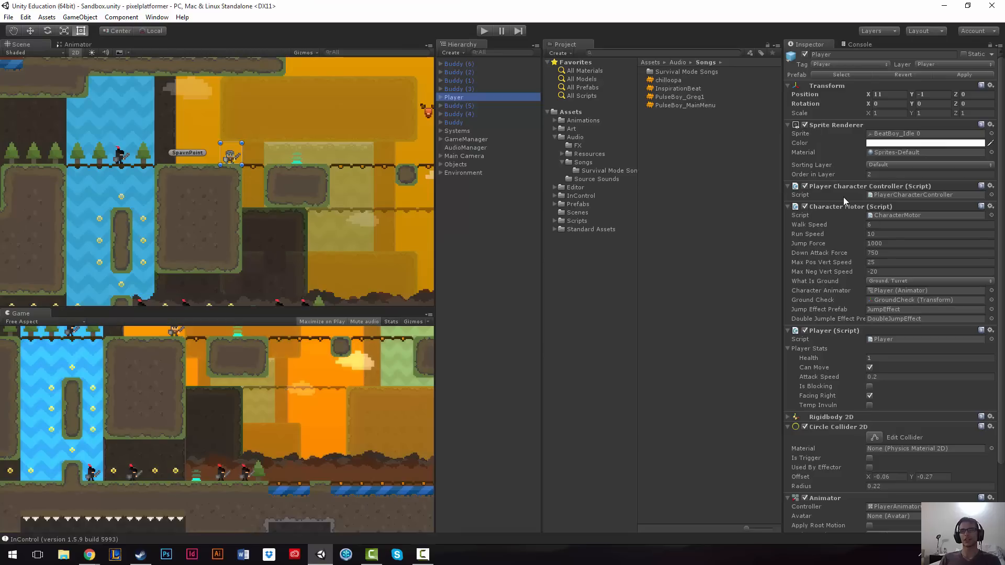
{"action": "mouse_move", "coordinate": [846, 205]}
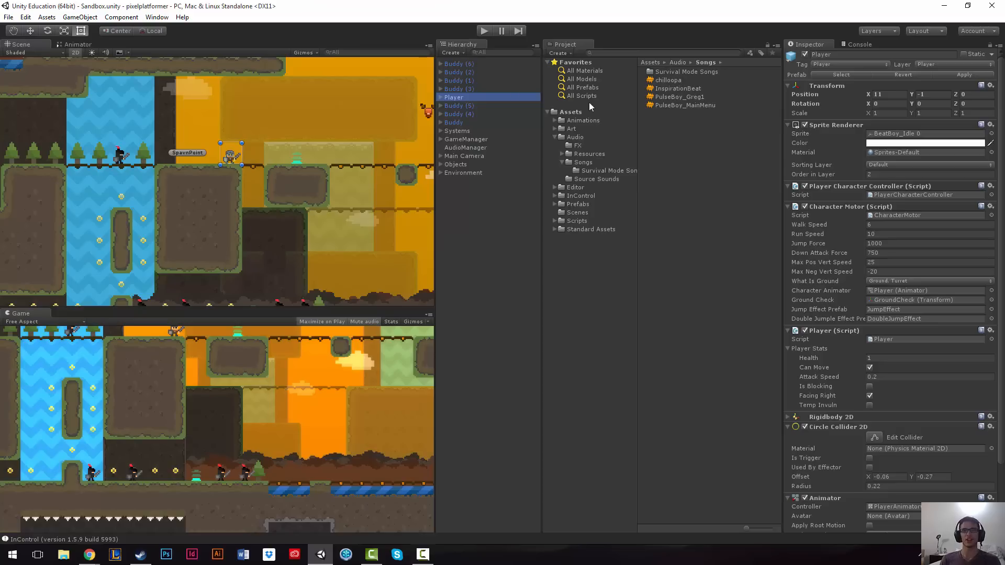
{"action": "left_click", "coordinate": [460, 89]}
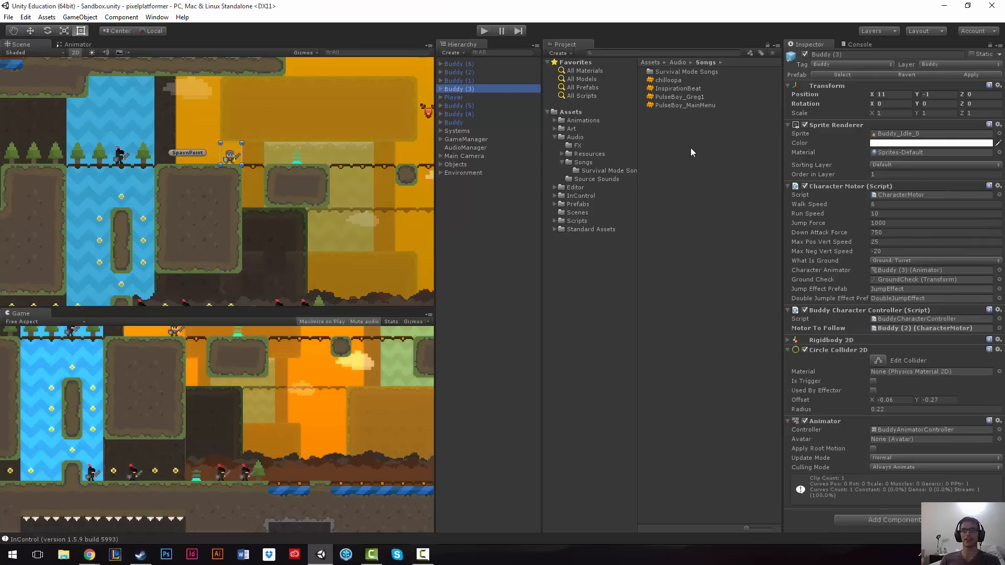
{"action": "mouse_move", "coordinate": [465, 100]}
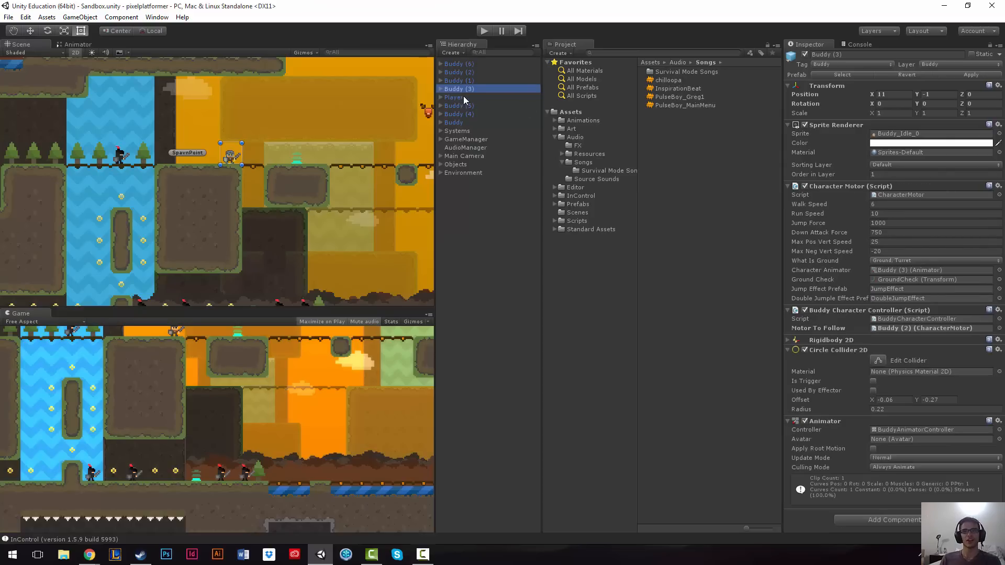
{"action": "mouse_move", "coordinate": [462, 99]}
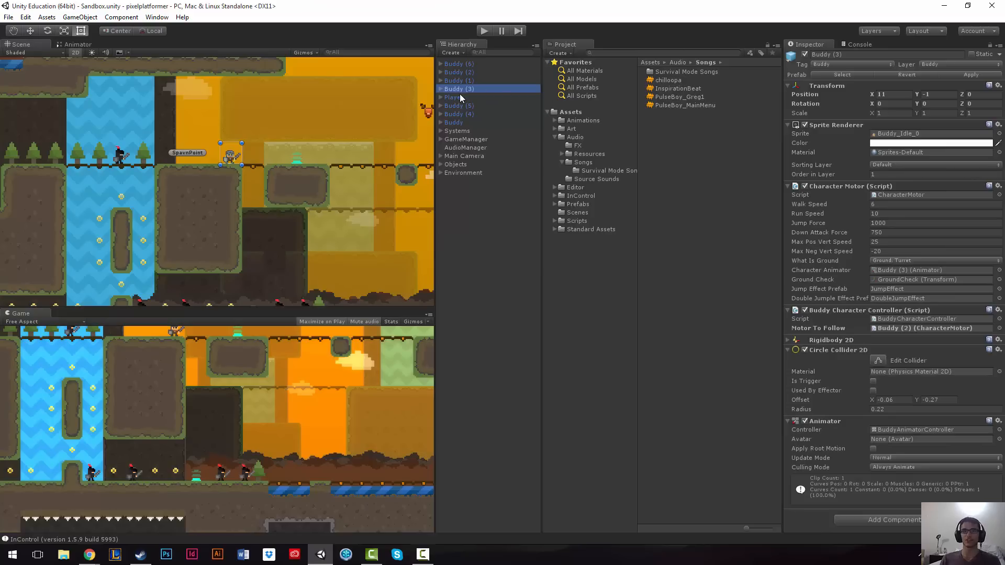
{"action": "left_click", "coordinate": [459, 72]}
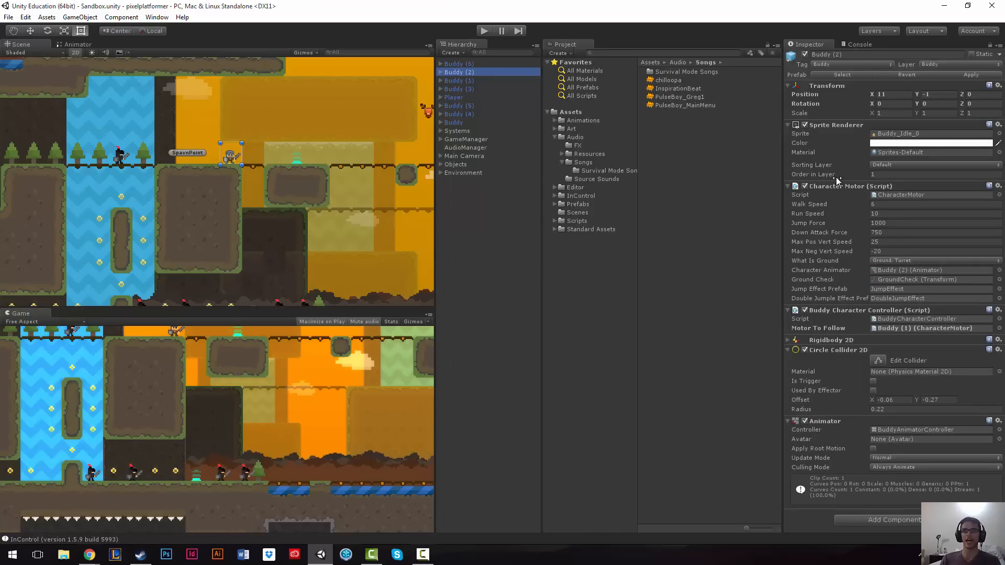
{"action": "mouse_move", "coordinate": [849, 212]}
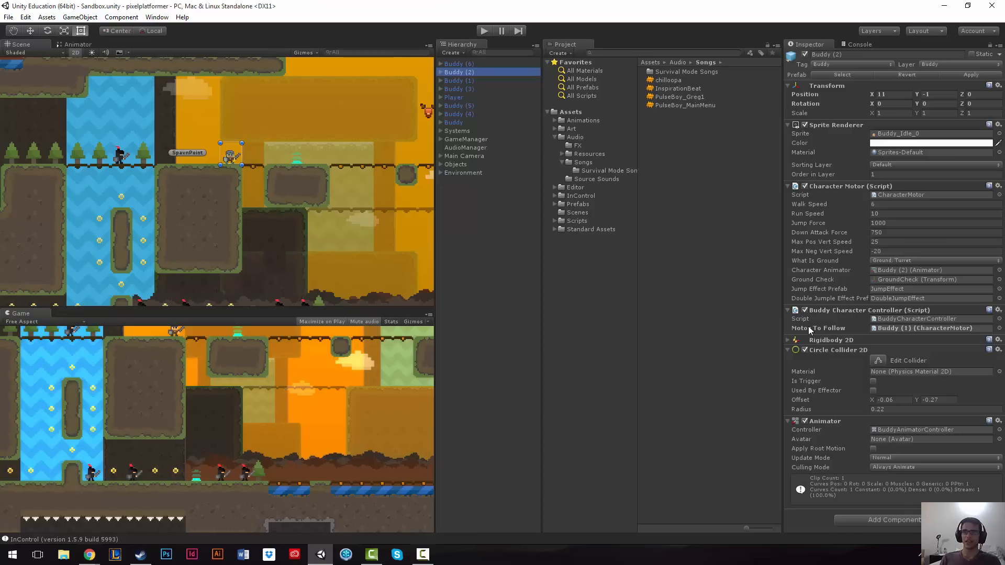
{"action": "mouse_move", "coordinate": [813, 332]}
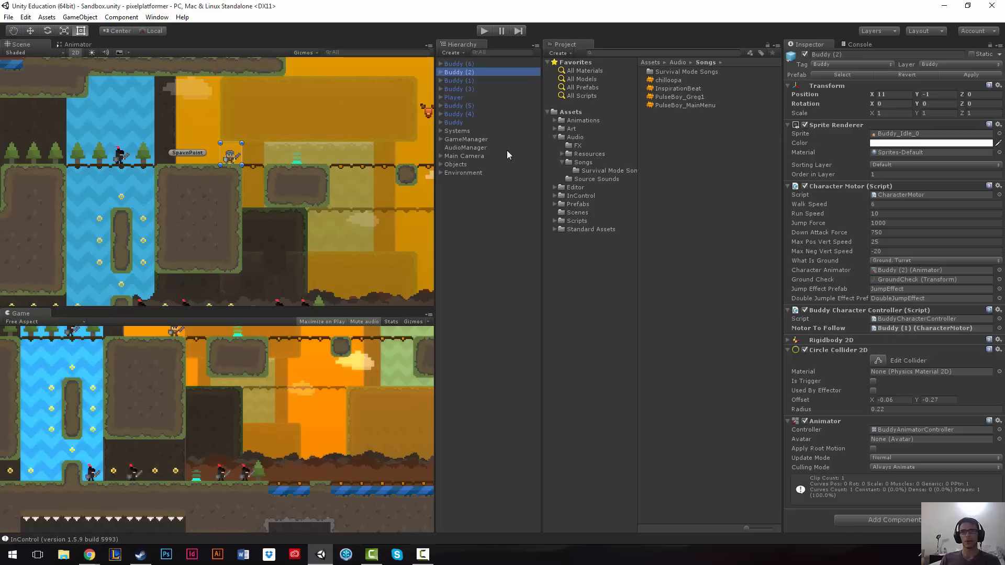
{"action": "left_click", "coordinate": [454, 122]}
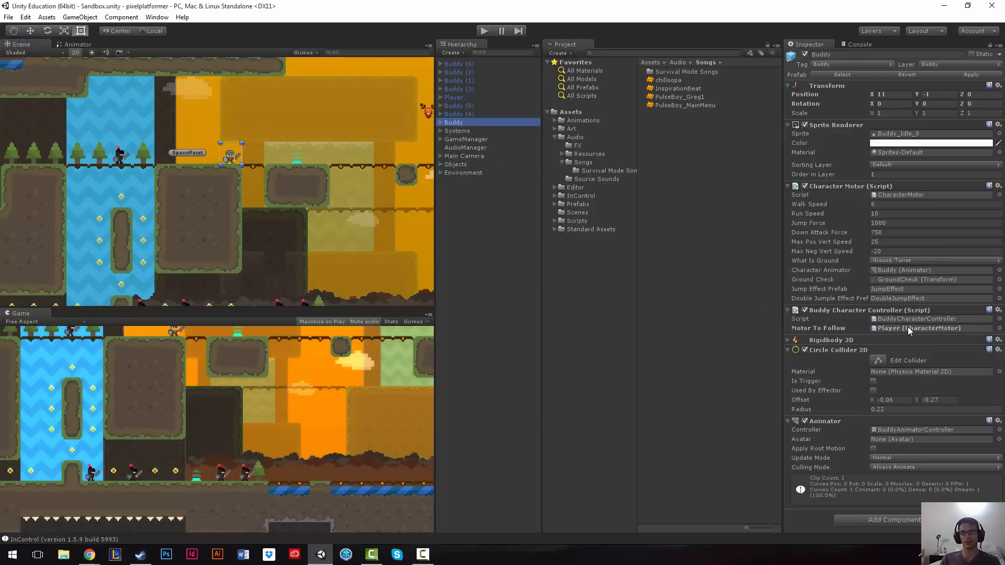
Step: Compare the Motor To Follow fields of Buddy (1) and Buddy (2) in the Inspector
{"action": "left_click", "coordinate": [459, 80]}
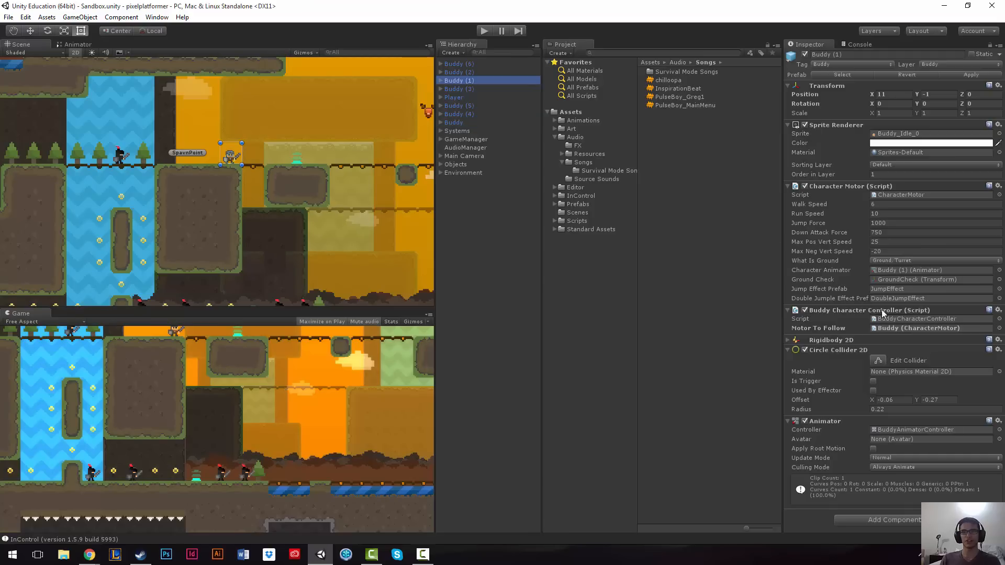
{"action": "left_click", "coordinate": [459, 72]}
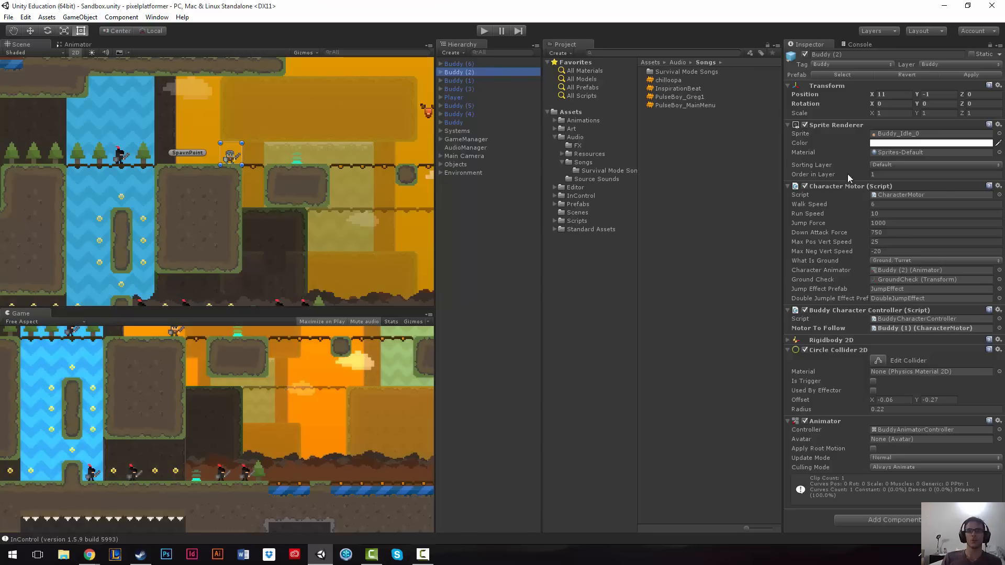
{"action": "mouse_move", "coordinate": [900, 242]}
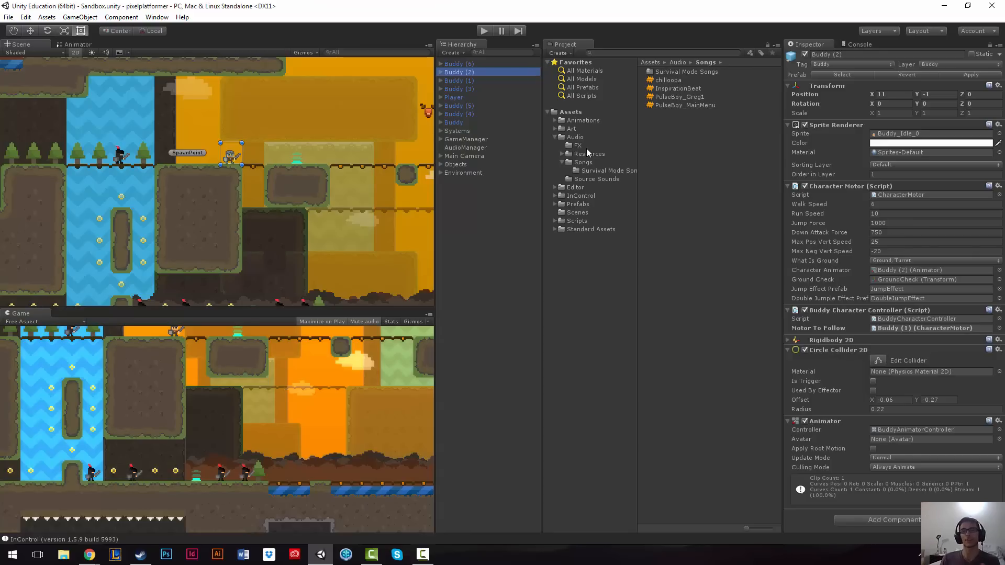
{"action": "mouse_move", "coordinate": [455, 106]}
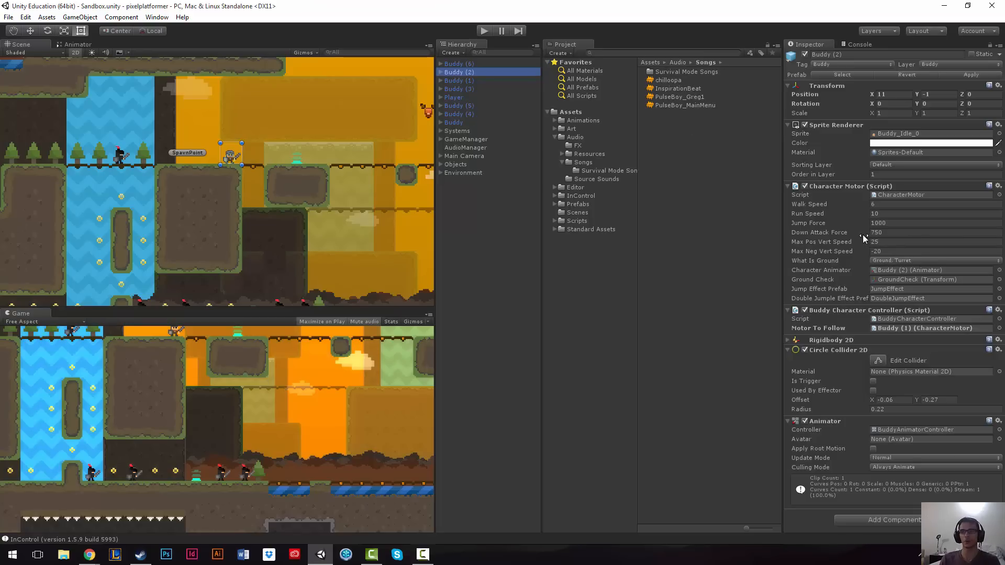
{"action": "mouse_move", "coordinate": [838, 296]}
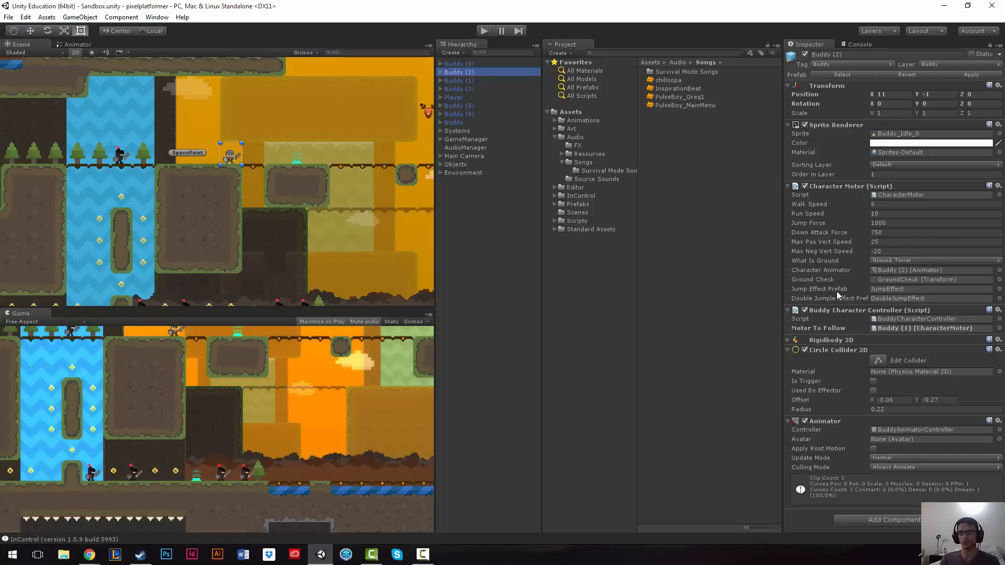
{"action": "mouse_move", "coordinate": [880, 306]}
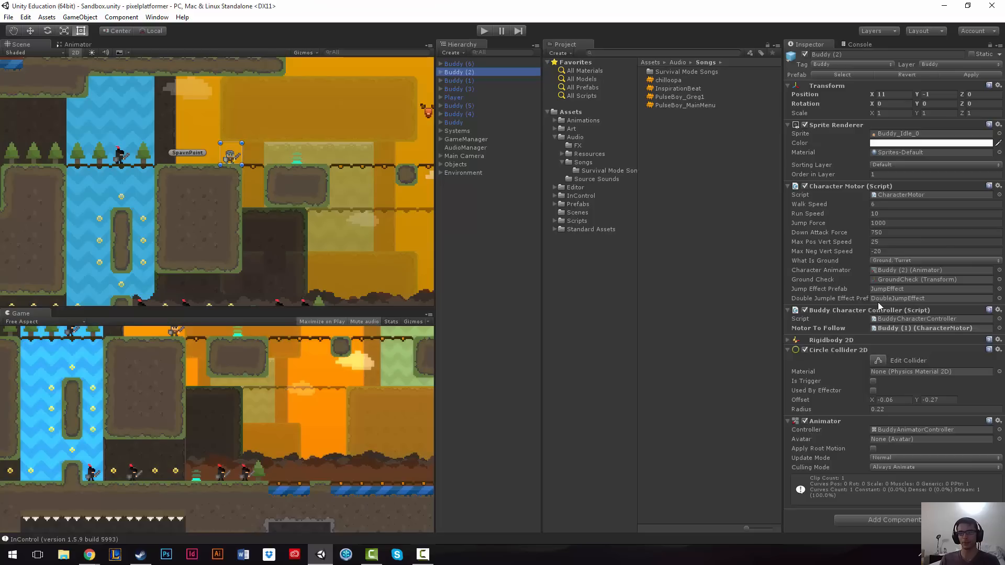
{"action": "mouse_move", "coordinate": [845, 293]}
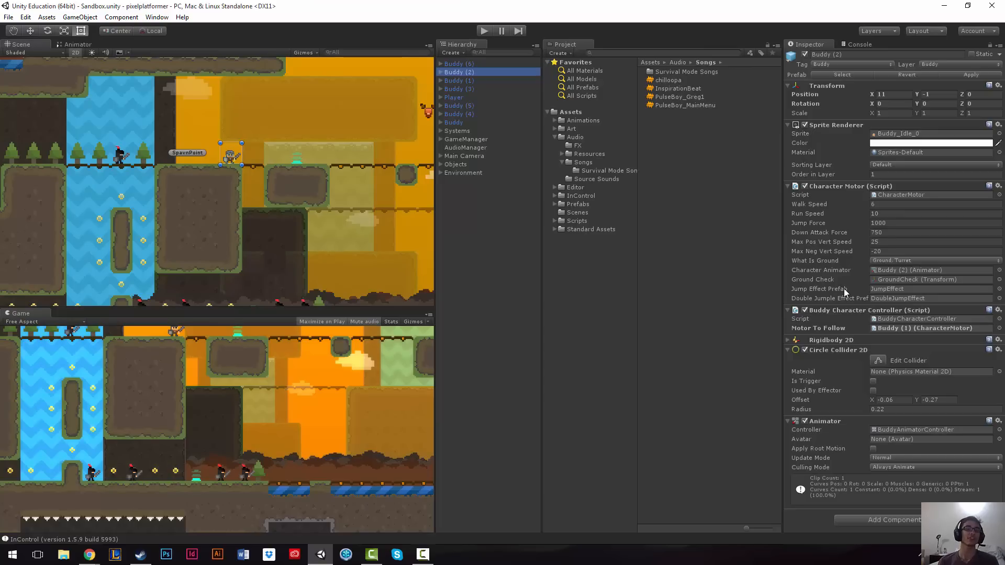
{"action": "left_click", "coordinate": [459, 80]}
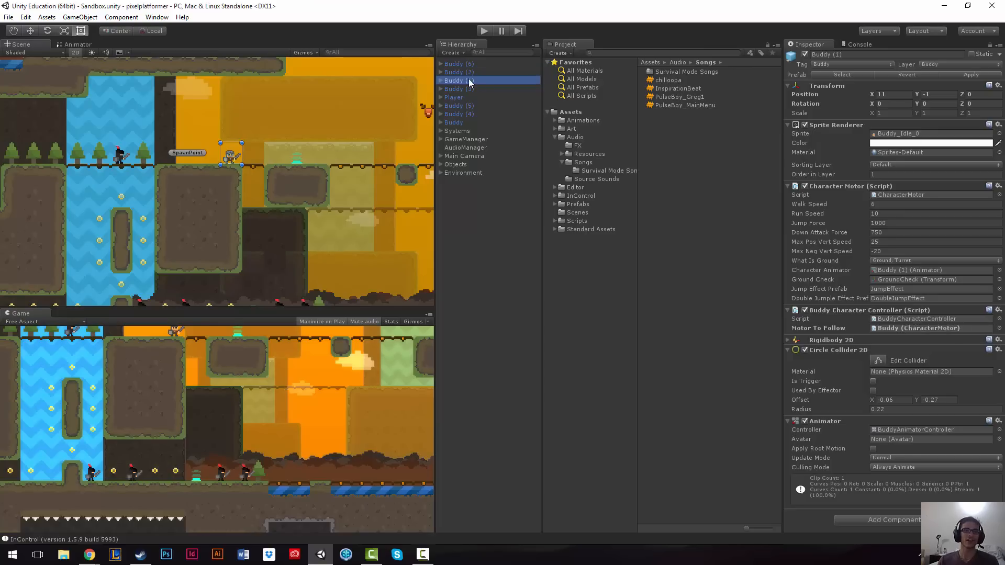
{"action": "left_click", "coordinate": [459, 72]}
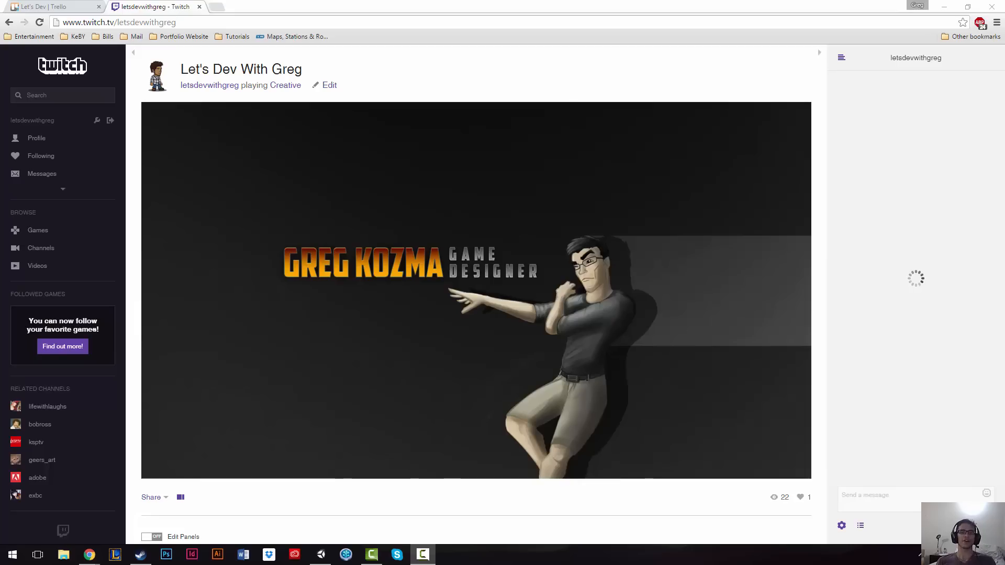
{"action": "mouse_move", "coordinate": [308, 364]}
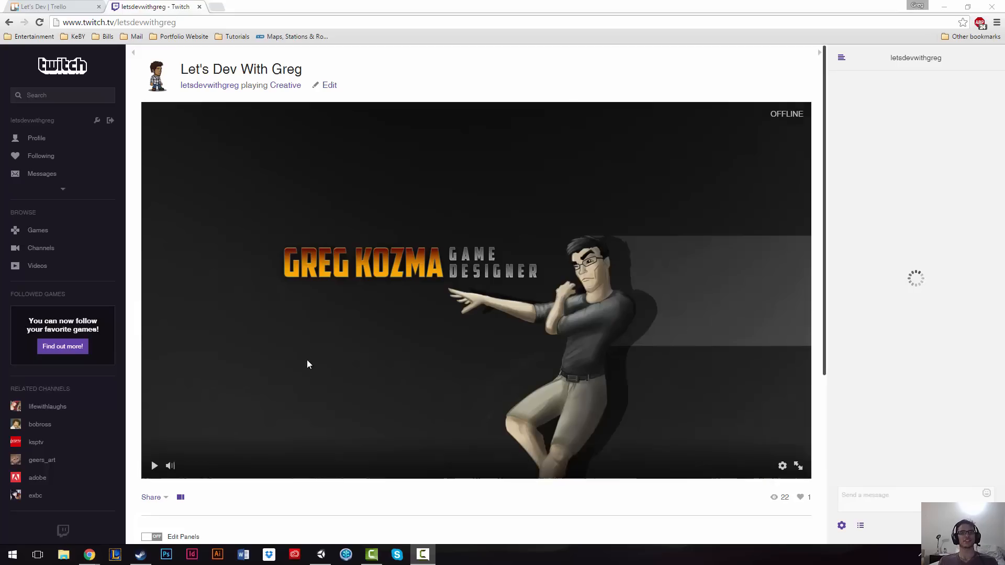
{"action": "mouse_move", "coordinate": [325, 367]}
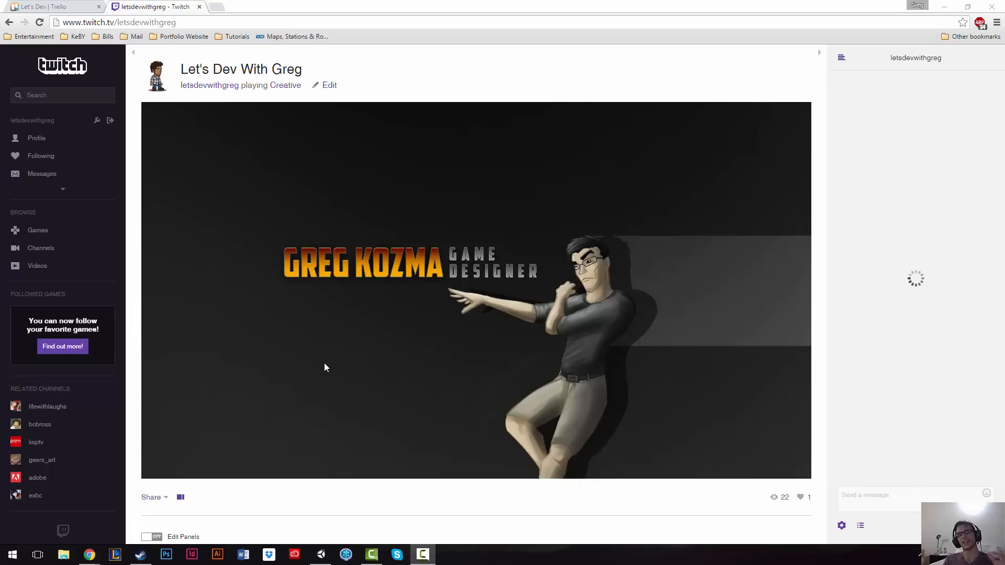
Step: Return from the letsdevwithgreg Twitch page to the Let's Dev Trello board
{"action": "left_click", "coordinate": [51, 7]}
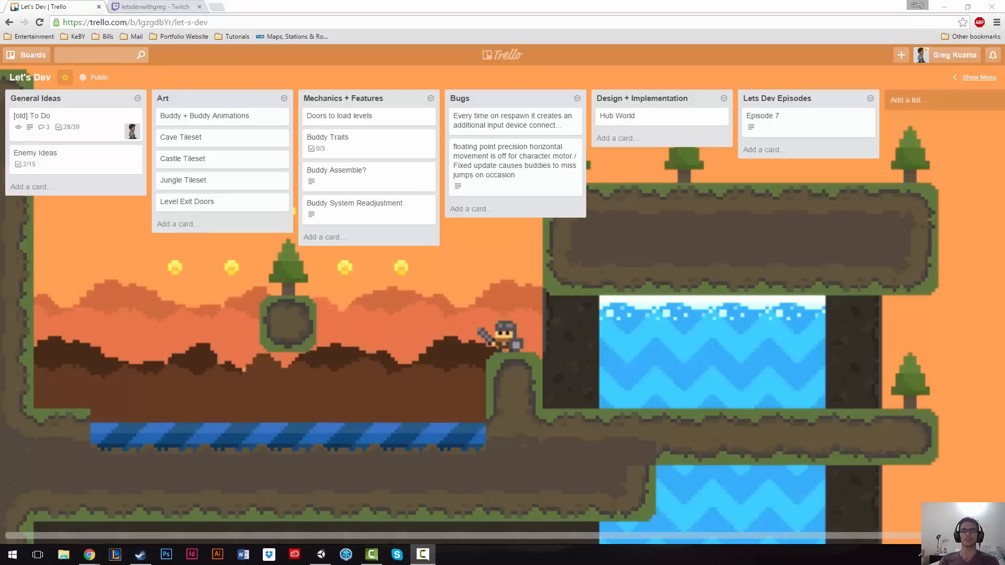
{"action": "mouse_move", "coordinate": [880, 417]}
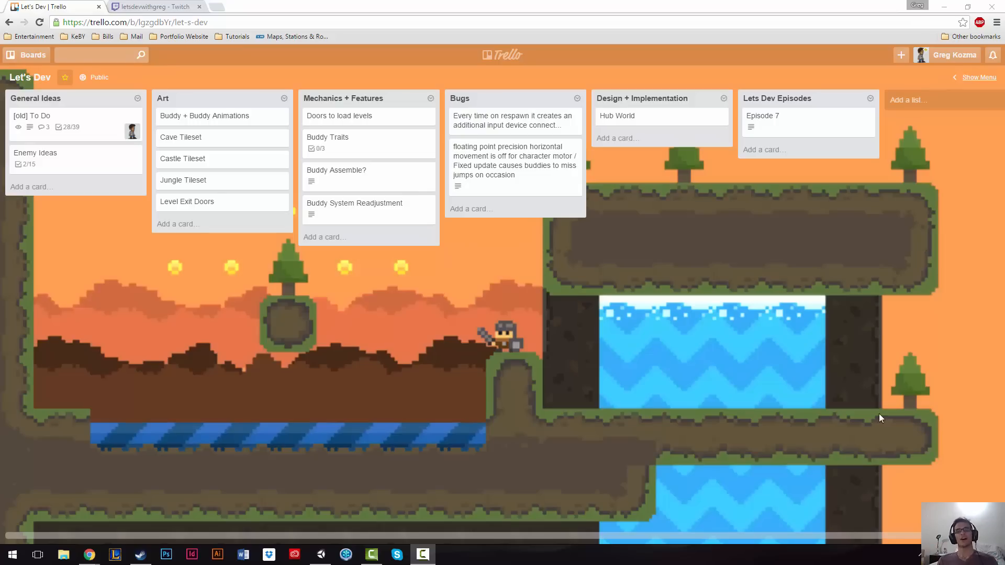
{"action": "mouse_move", "coordinate": [357, 284]}
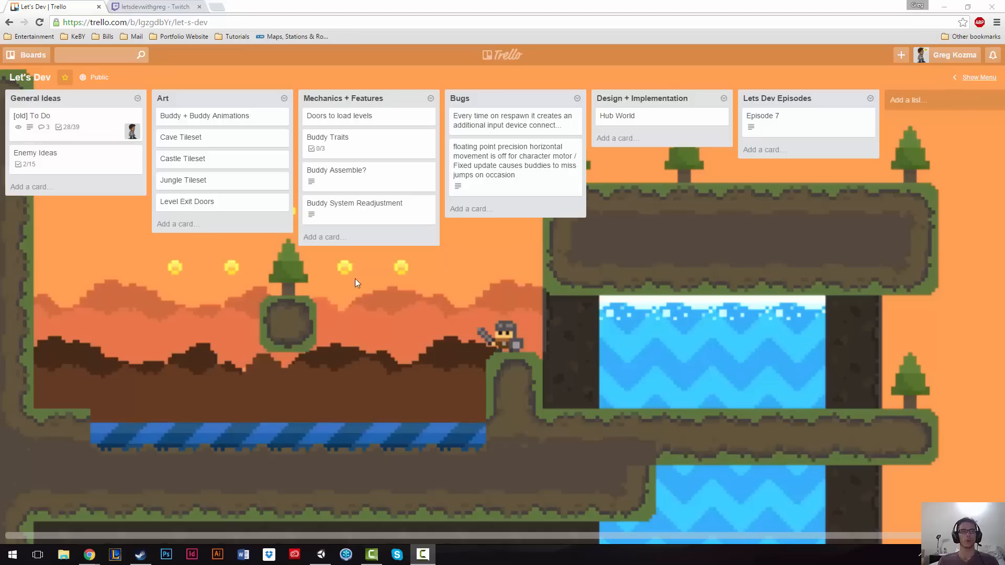
{"action": "mouse_move", "coordinate": [225, 184]}
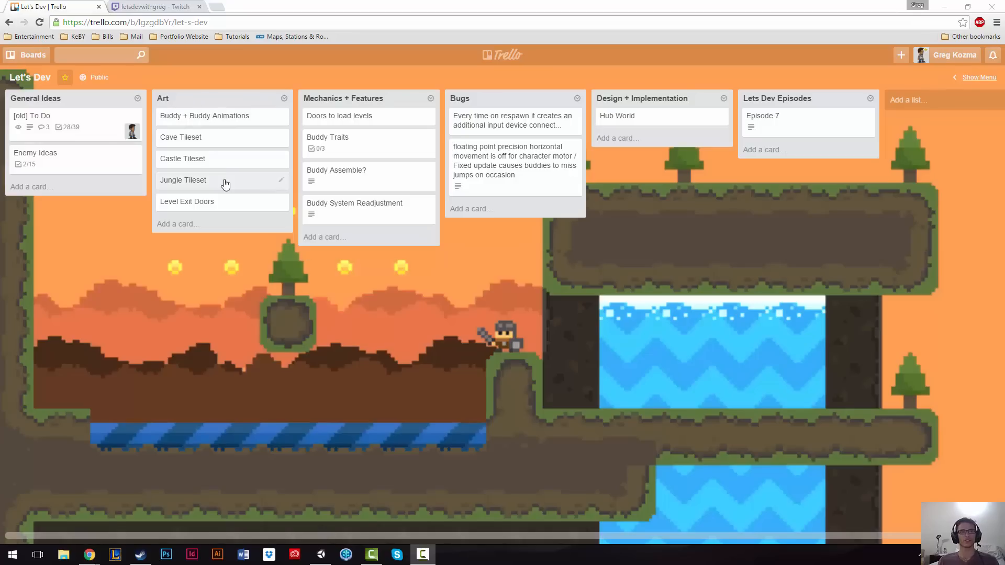
{"action": "mouse_move", "coordinate": [207, 125]}
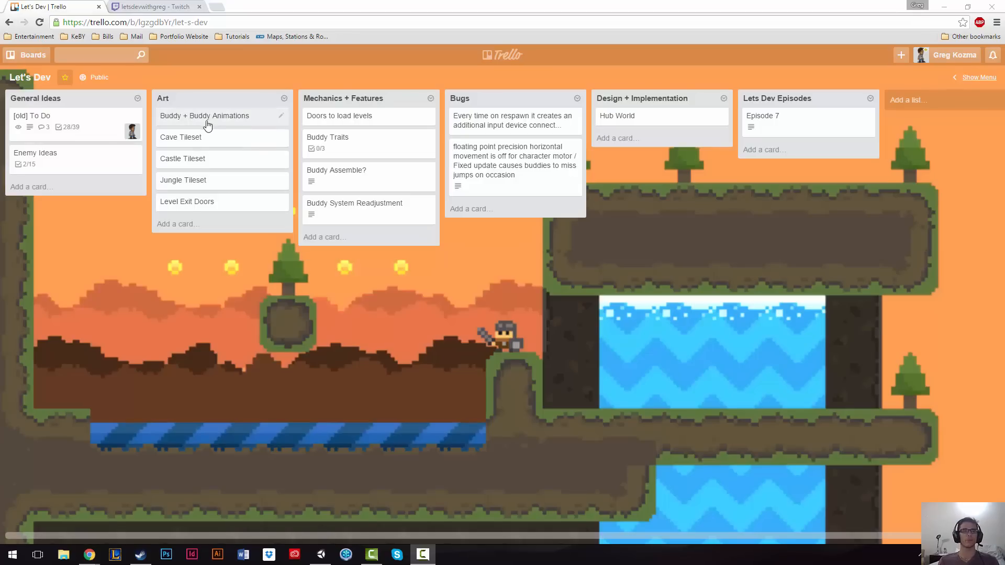
{"action": "mouse_move", "coordinate": [205, 115]}
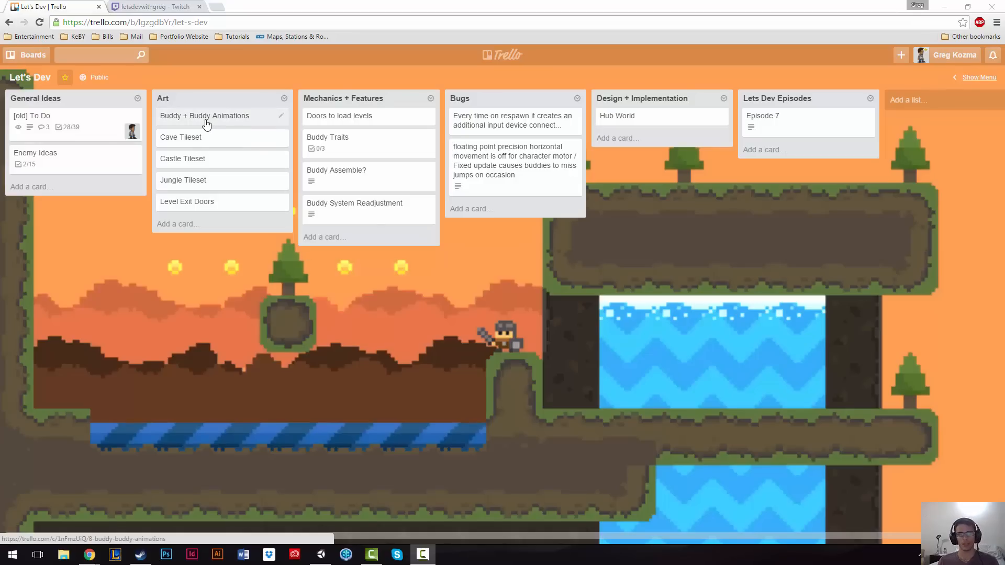
{"action": "mouse_move", "coordinate": [220, 134]}
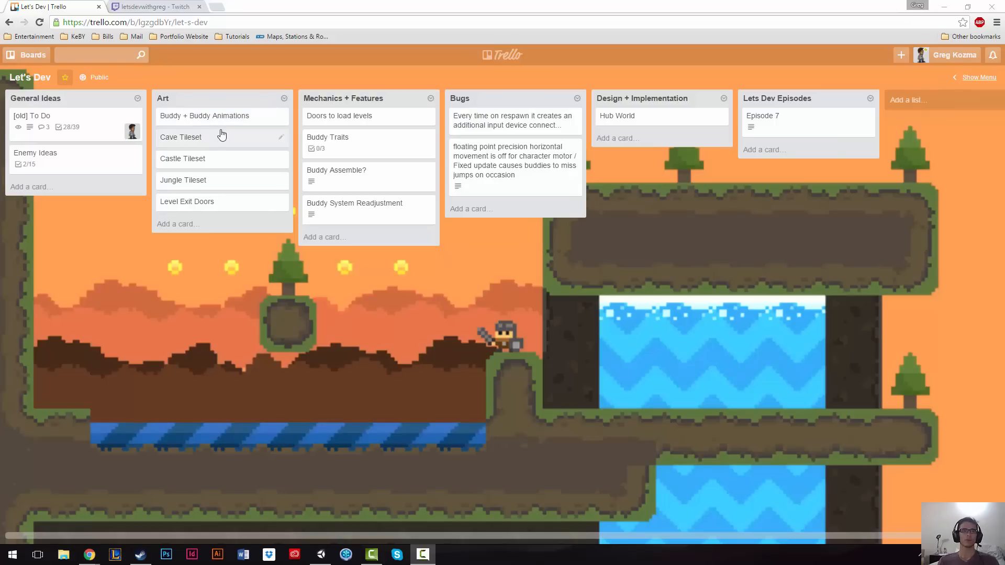
{"action": "mouse_move", "coordinate": [205, 148]}
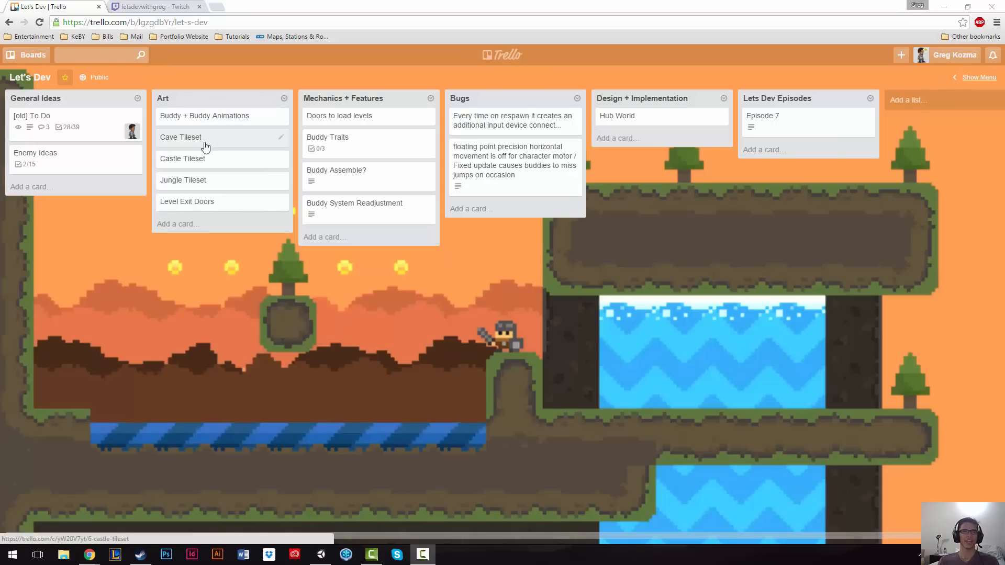
{"action": "mouse_move", "coordinate": [229, 195]}
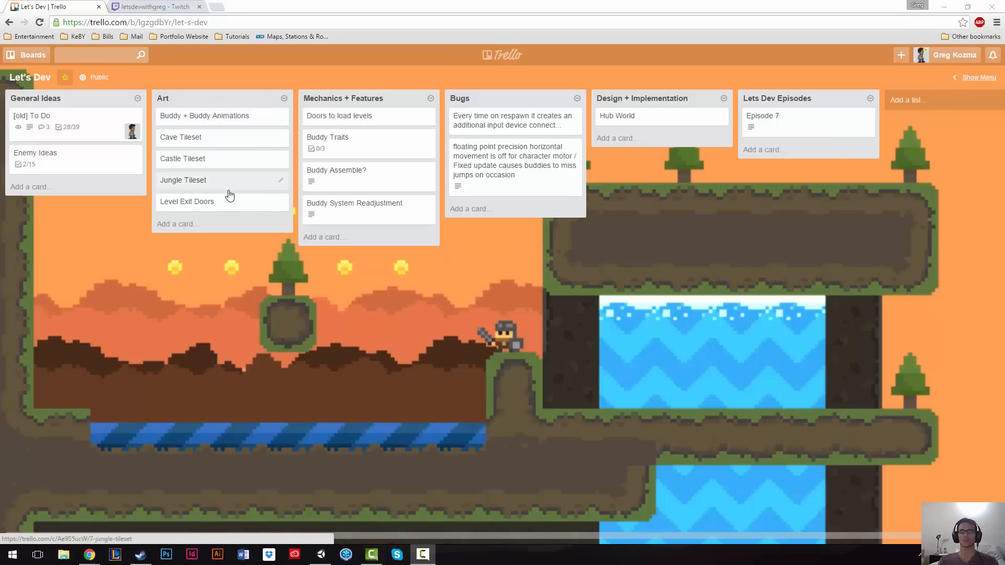
{"action": "mouse_move", "coordinate": [700, 431]}
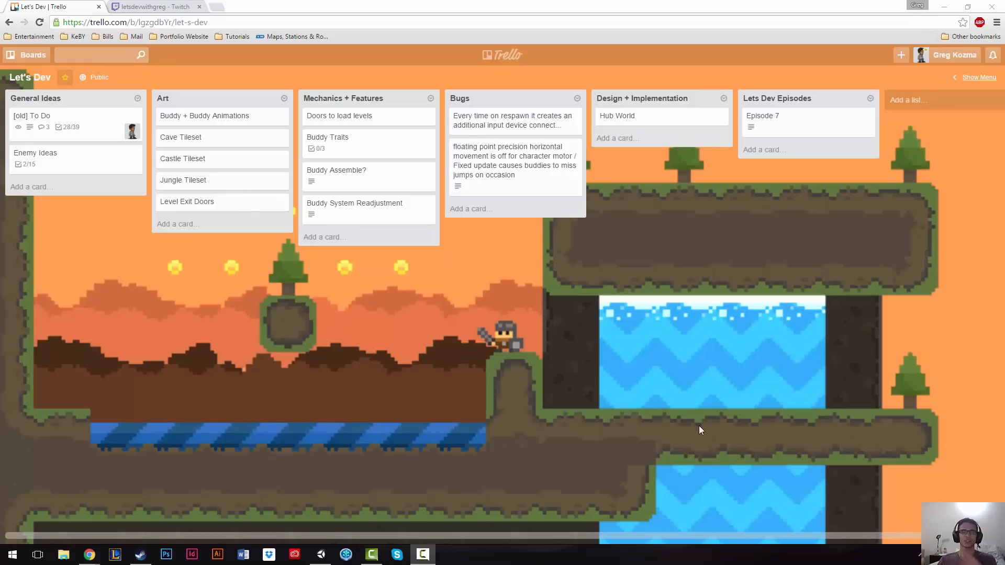
{"action": "mouse_move", "coordinate": [724, 427]}
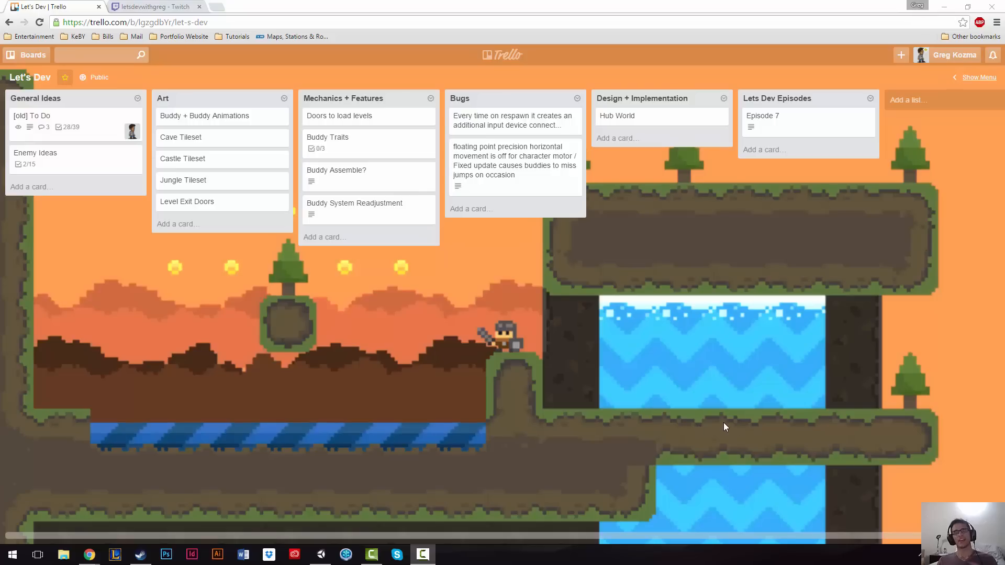